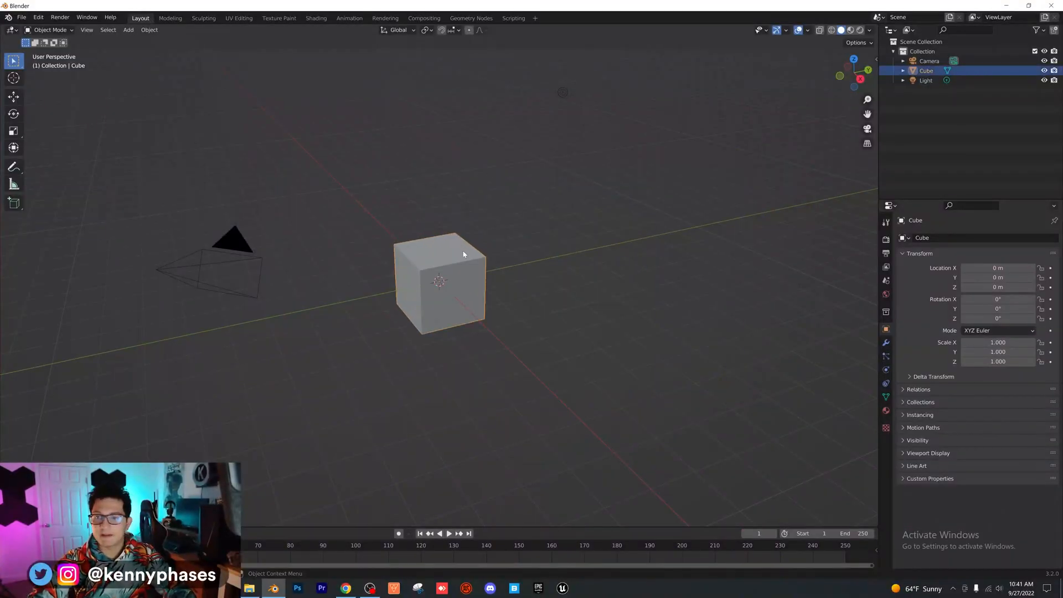
Switch rendering to Cycles GPU with OptiX denoising and lower the World colour value
{"action": "left_click", "coordinate": [886, 241]}
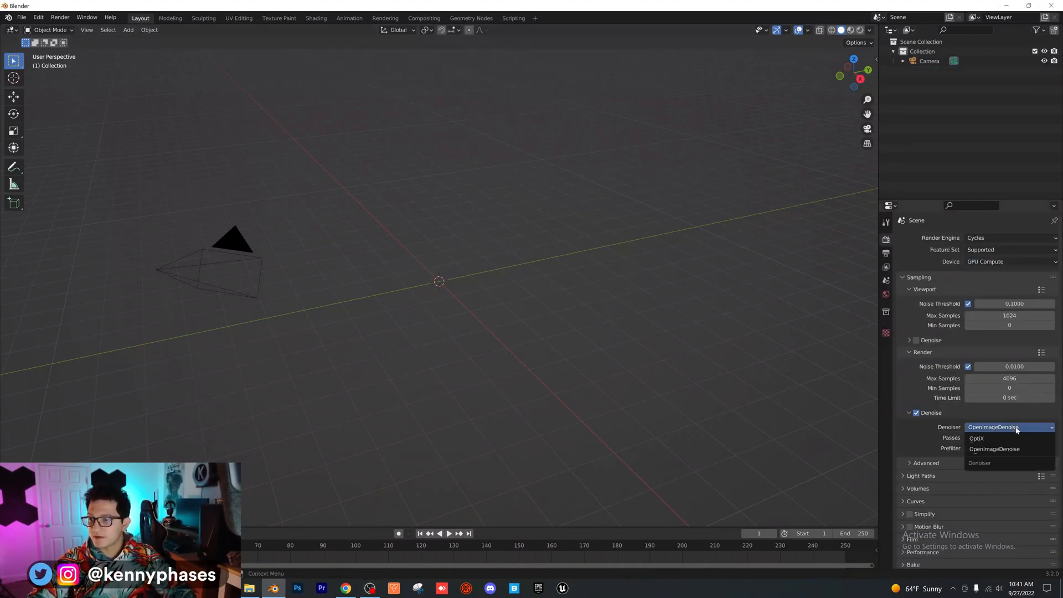
{"action": "left_click", "coordinate": [976, 438]}
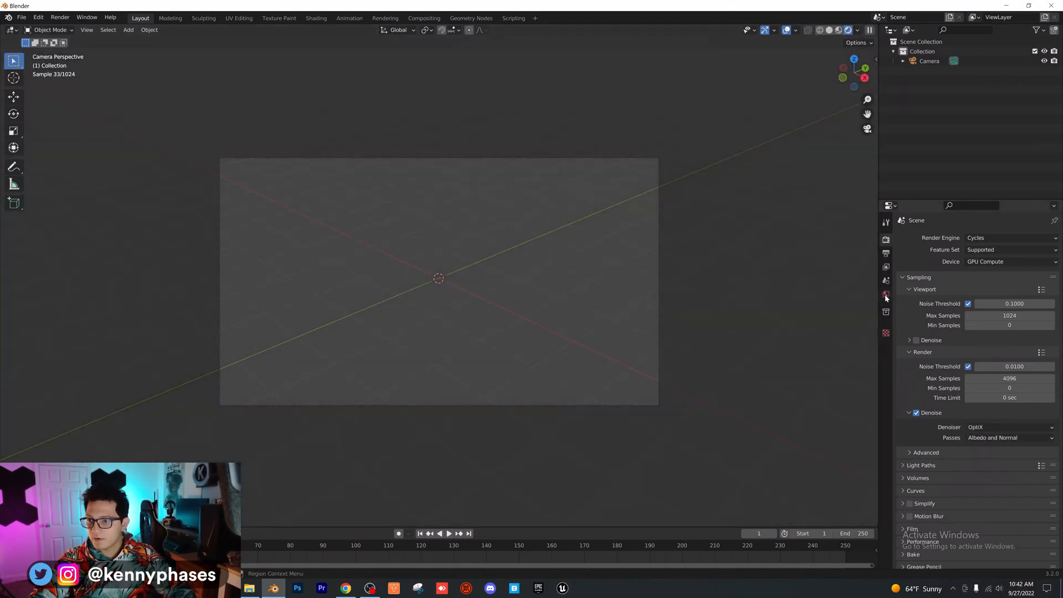
{"action": "left_click", "coordinate": [886, 294]}
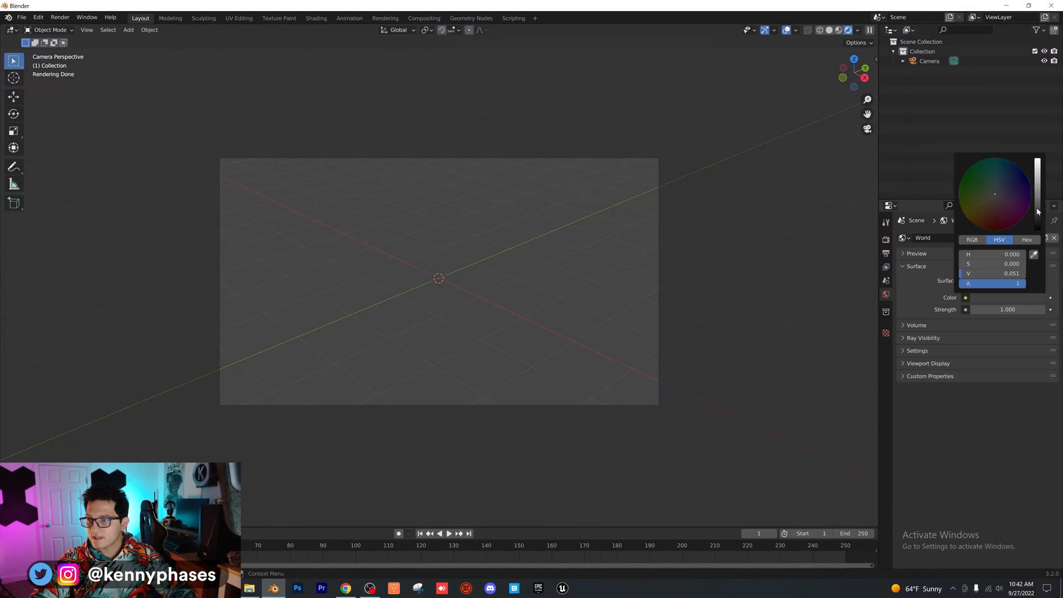
{"action": "left_click", "coordinate": [738, 339]}
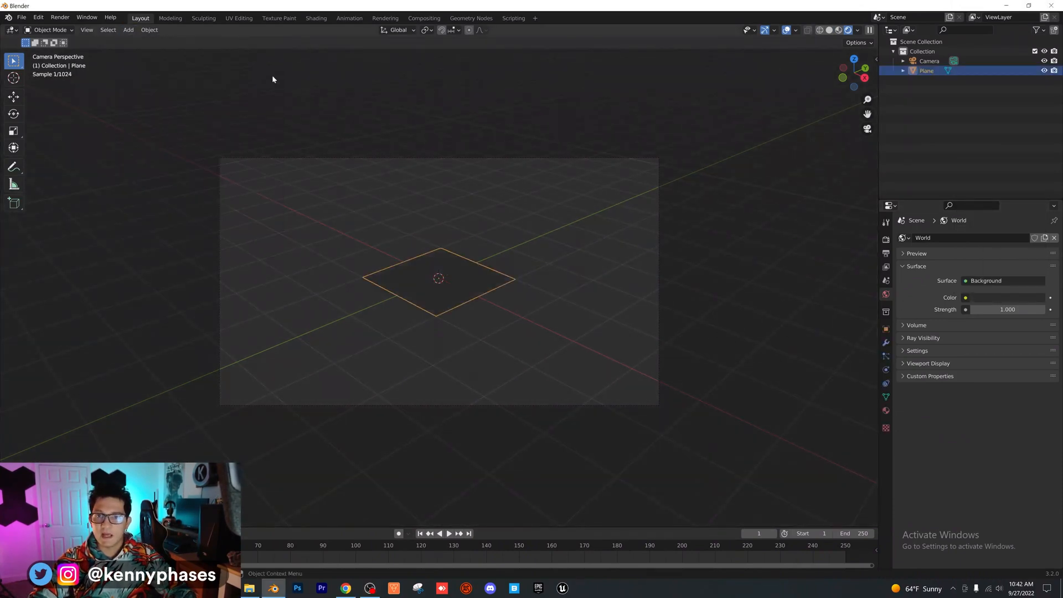
Scale the plane into a large floor with a new material, Metallic 1.0, Roughness 0.18
{"action": "key", "text": "s"}
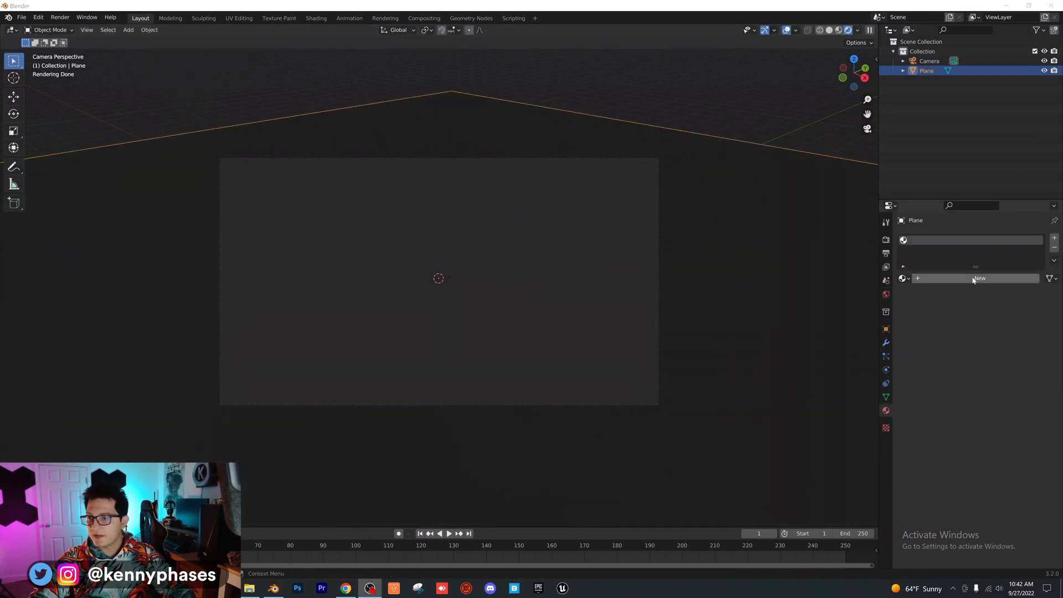
{"action": "left_click", "coordinate": [979, 278]}
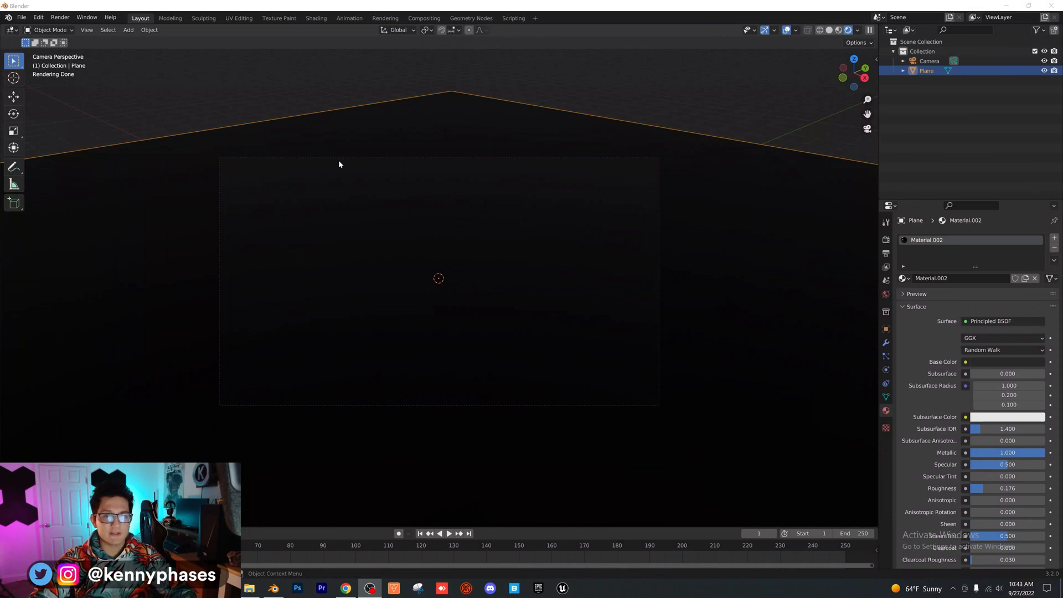
{"action": "mouse_move", "coordinate": [356, 175]}
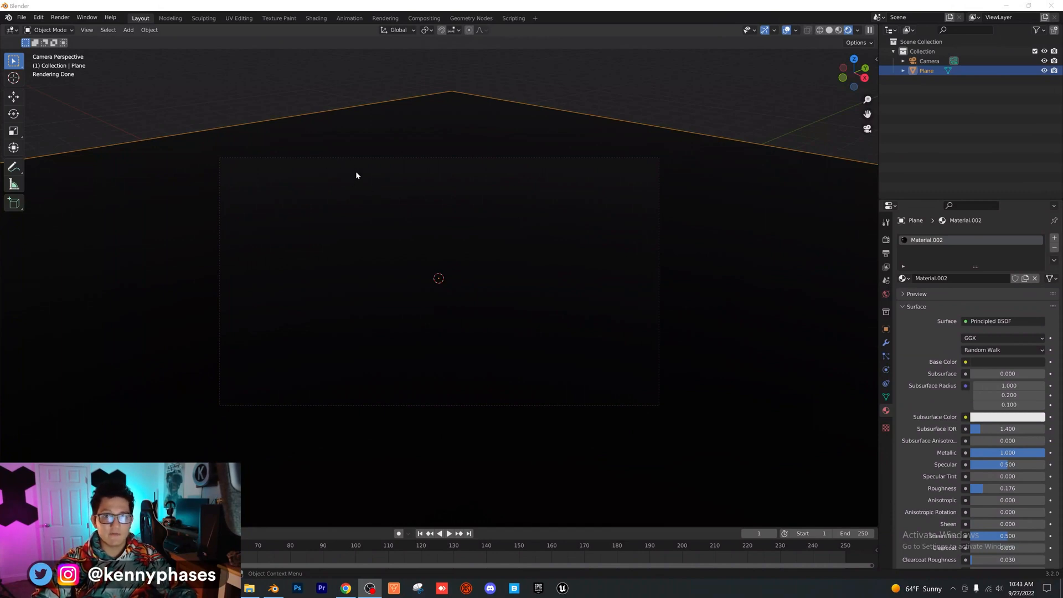
Add a UV sphere with Subdivision Surface level 2 and a Glass BSDF material at IOR 2
{"action": "left_click", "coordinate": [127, 29]}
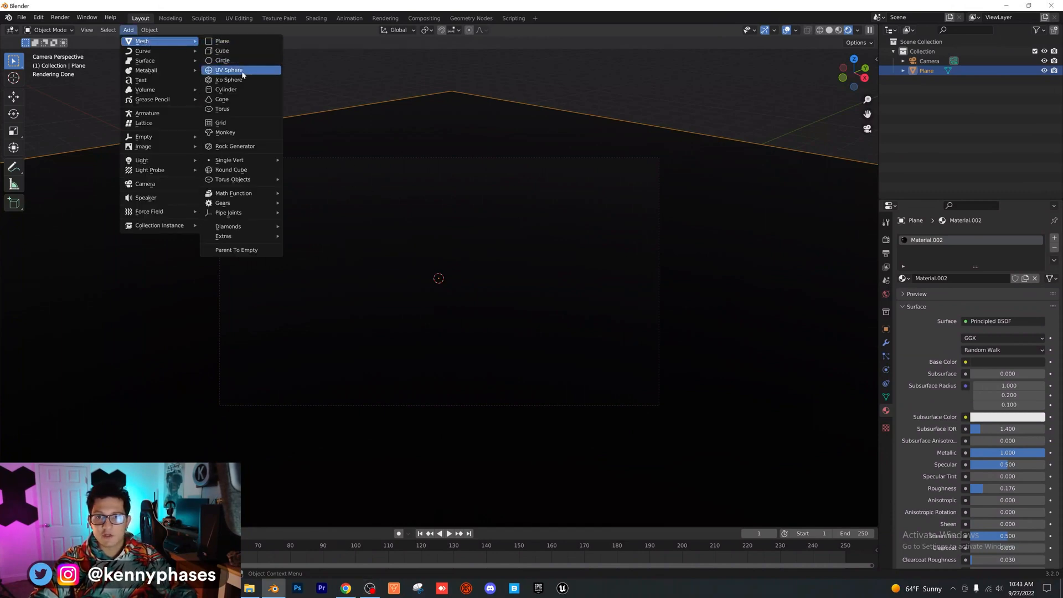
{"action": "left_click", "coordinate": [229, 70]}
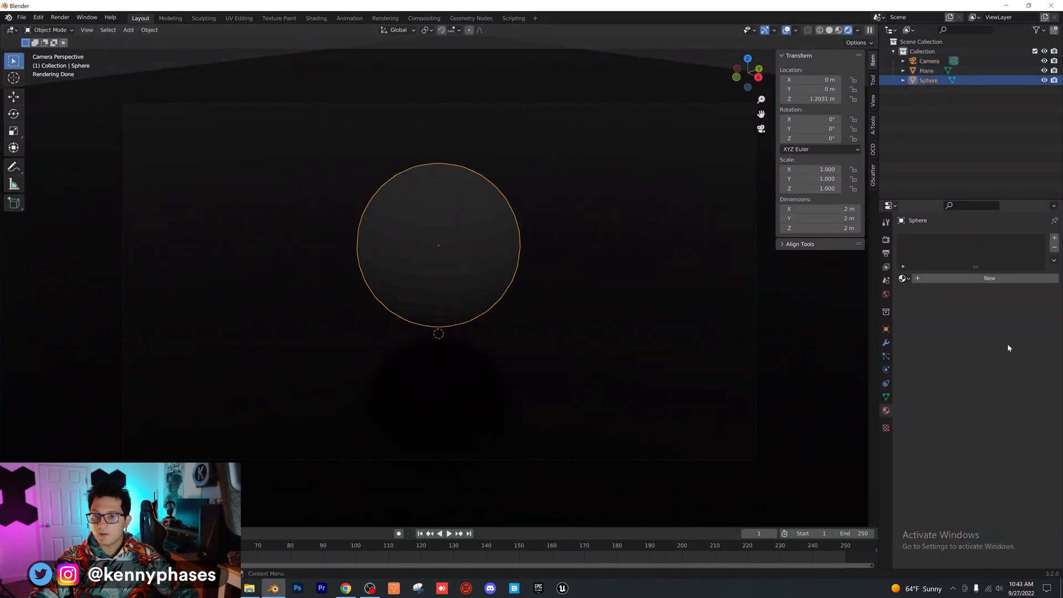
{"action": "left_click", "coordinate": [917, 238]}
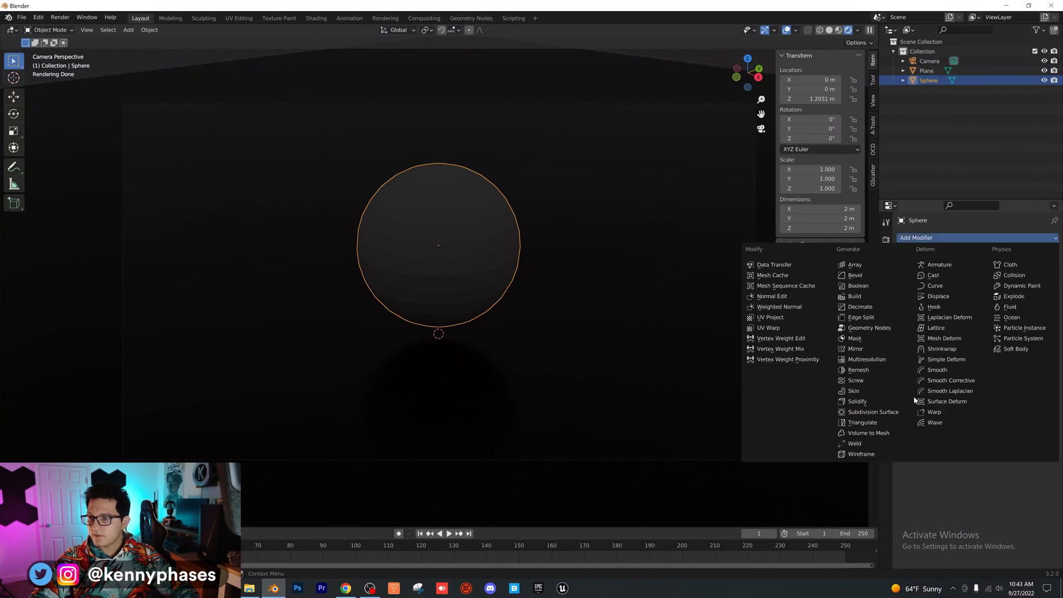
{"action": "left_click", "coordinate": [873, 412]}
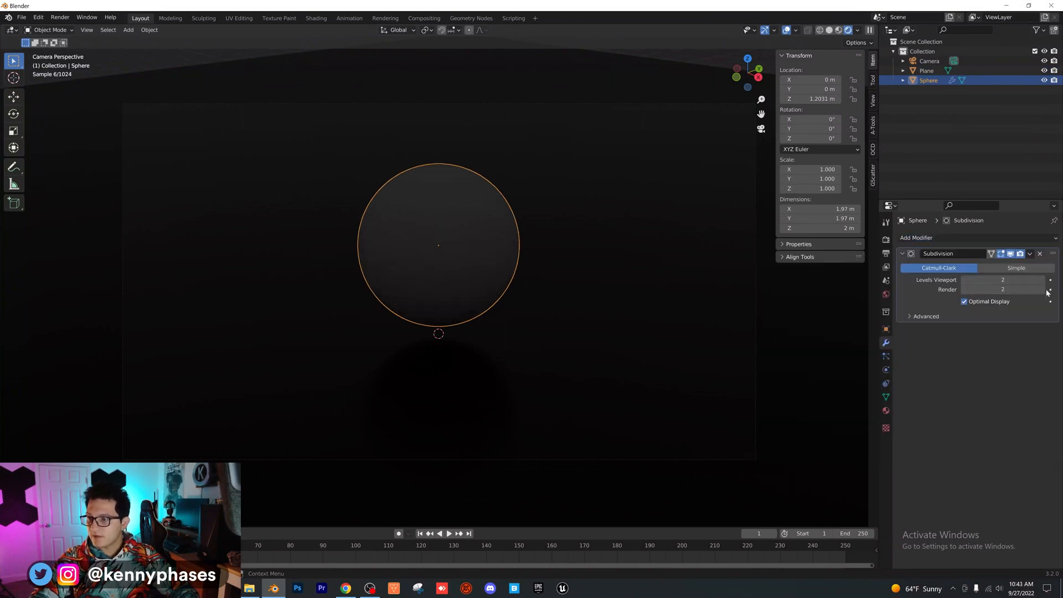
{"action": "left_click", "coordinate": [1051, 287]}
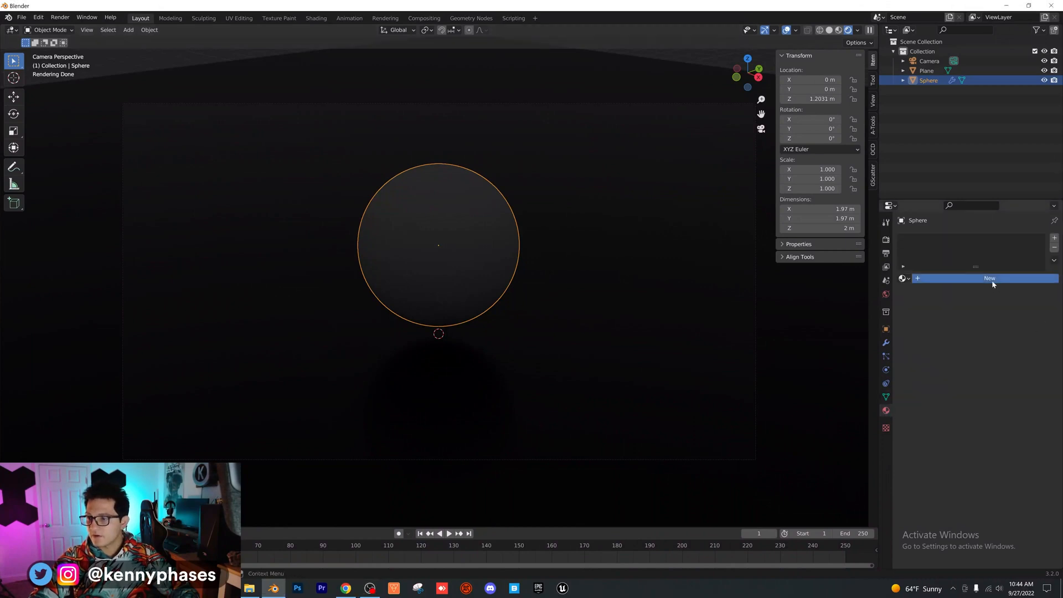
{"action": "left_click", "coordinate": [989, 278]}
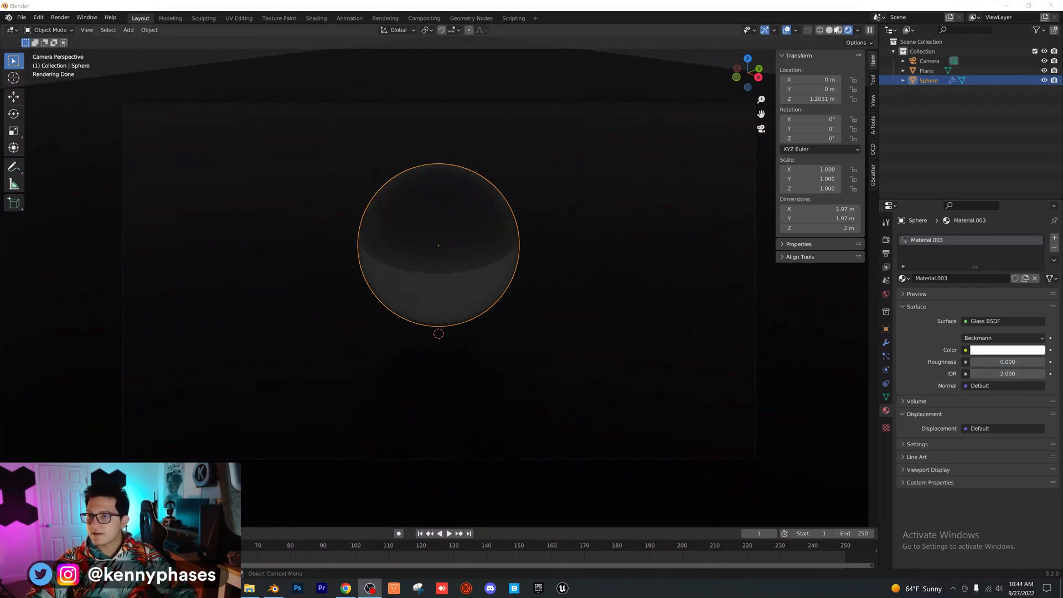
{"action": "left_click", "coordinate": [831, 30]}
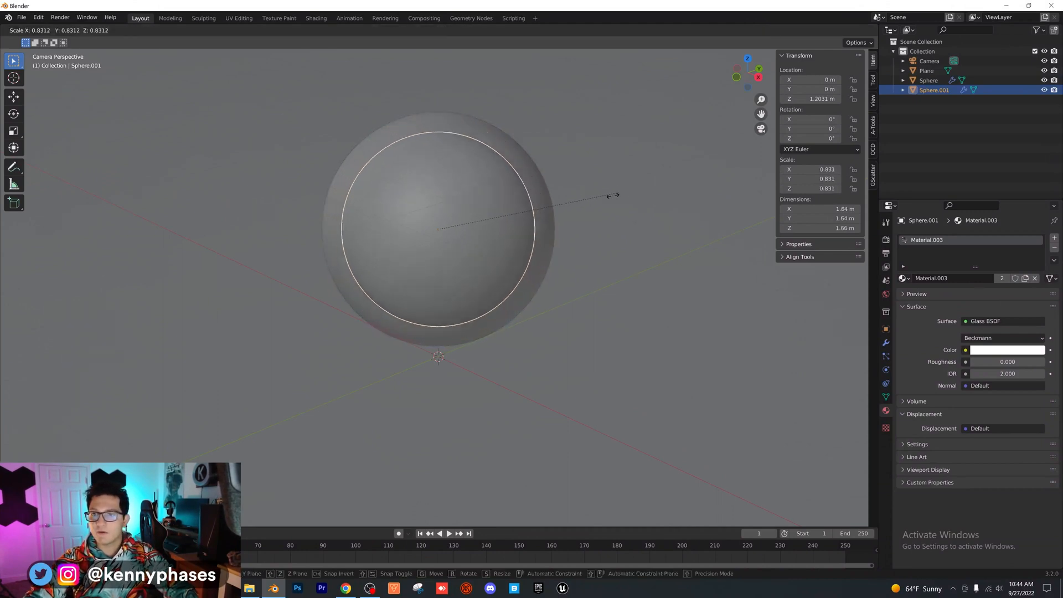
Shrink a duplicate sphere to about 0.5 and warp it with a Clouds-texture Displace modifier
{"action": "left_click", "coordinate": [447, 231]}
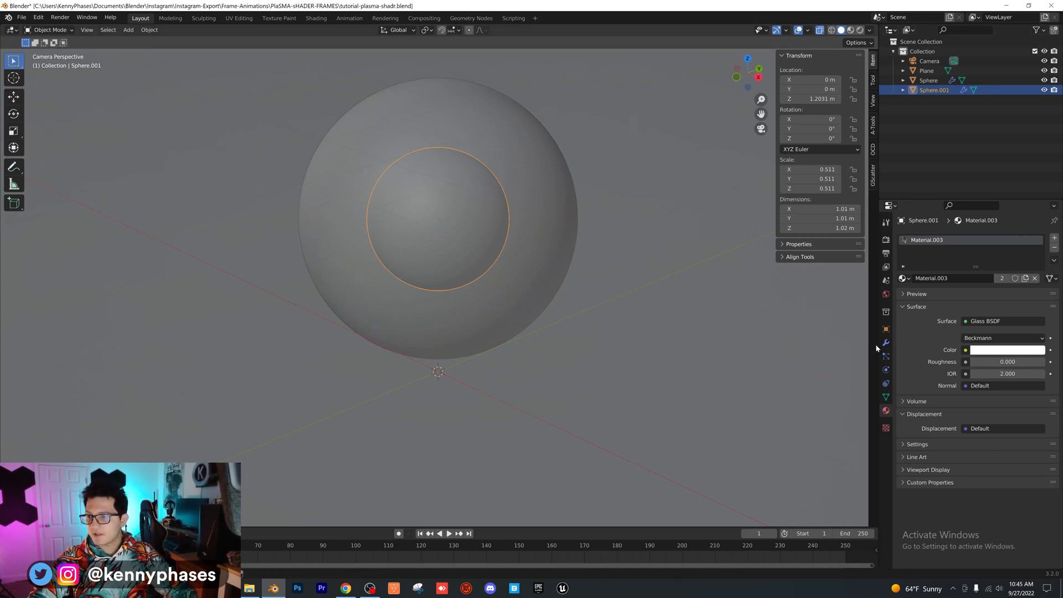
{"action": "left_click", "coordinate": [916, 237]}
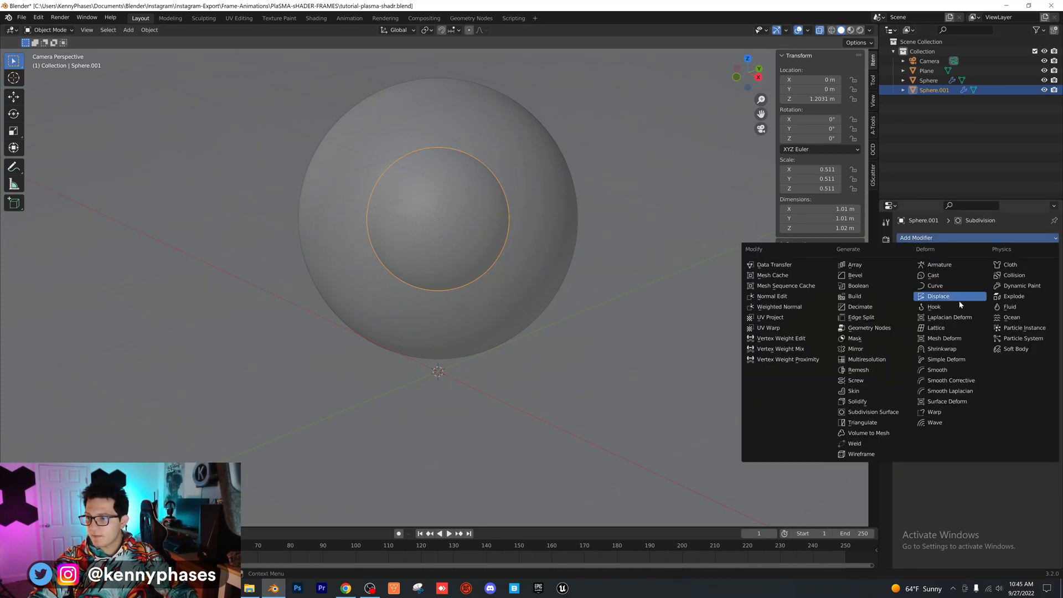
{"action": "left_click", "coordinate": [938, 295]}
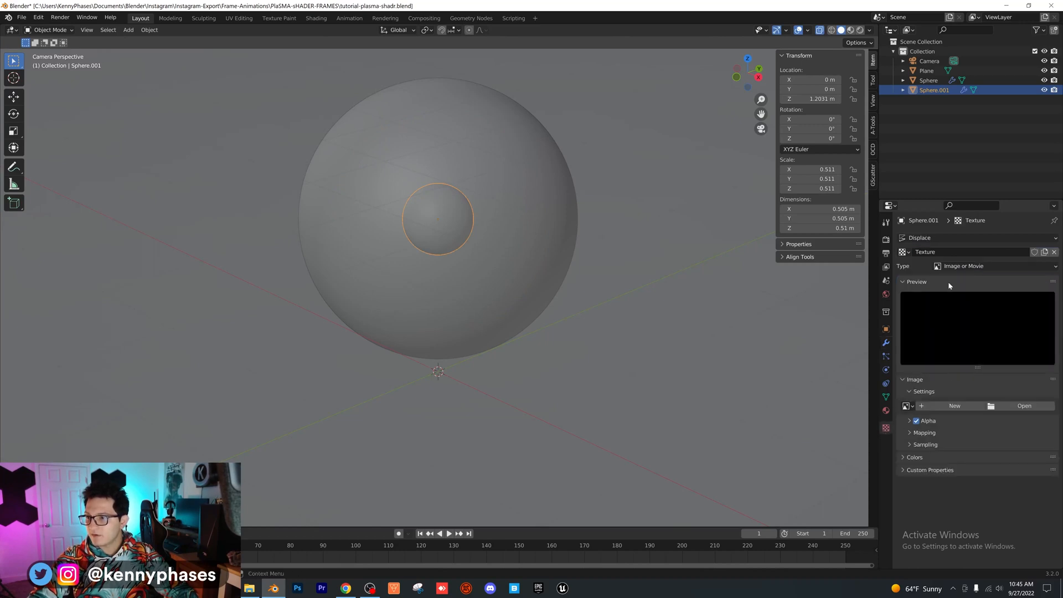
{"action": "left_click", "coordinate": [994, 266]}
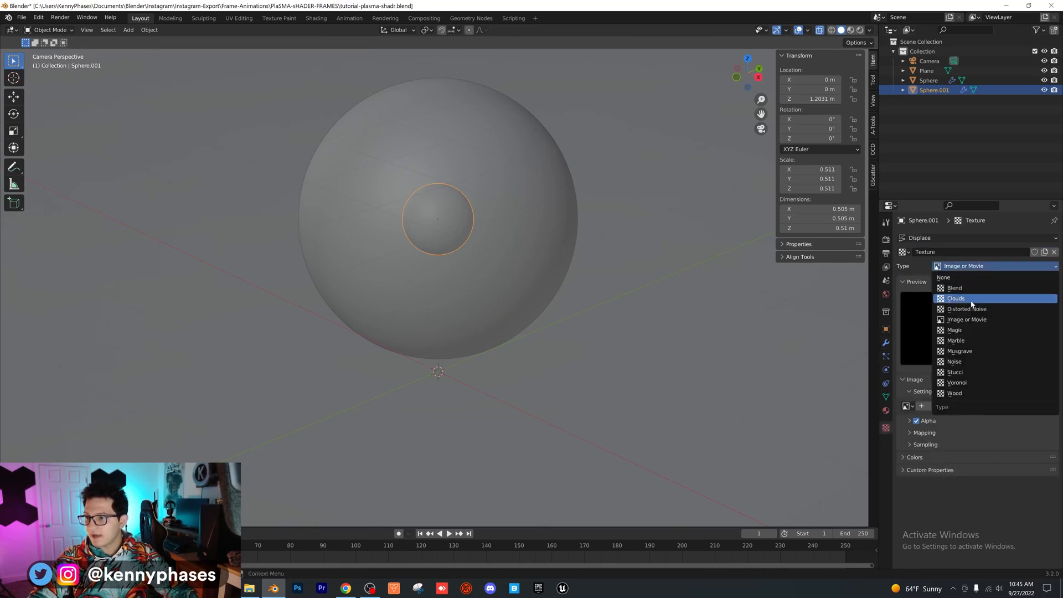
{"action": "left_click", "coordinate": [955, 298]}
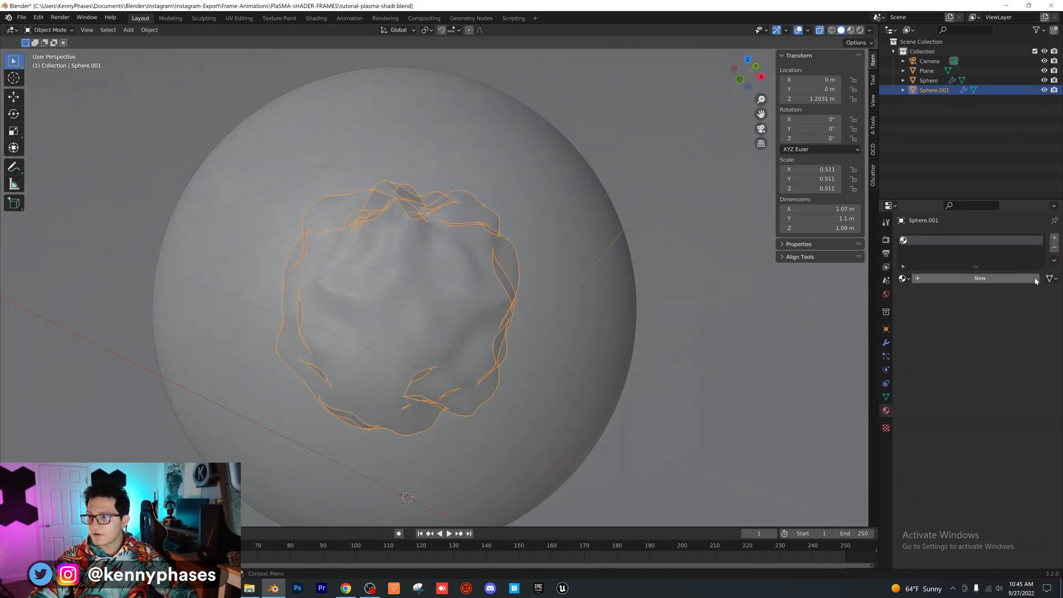
Rename spheres Inner-Sphere and Outer-Sphere, hide the outer, and mix a Glass BSDF into the inner material
{"action": "left_click", "coordinate": [316, 18]}
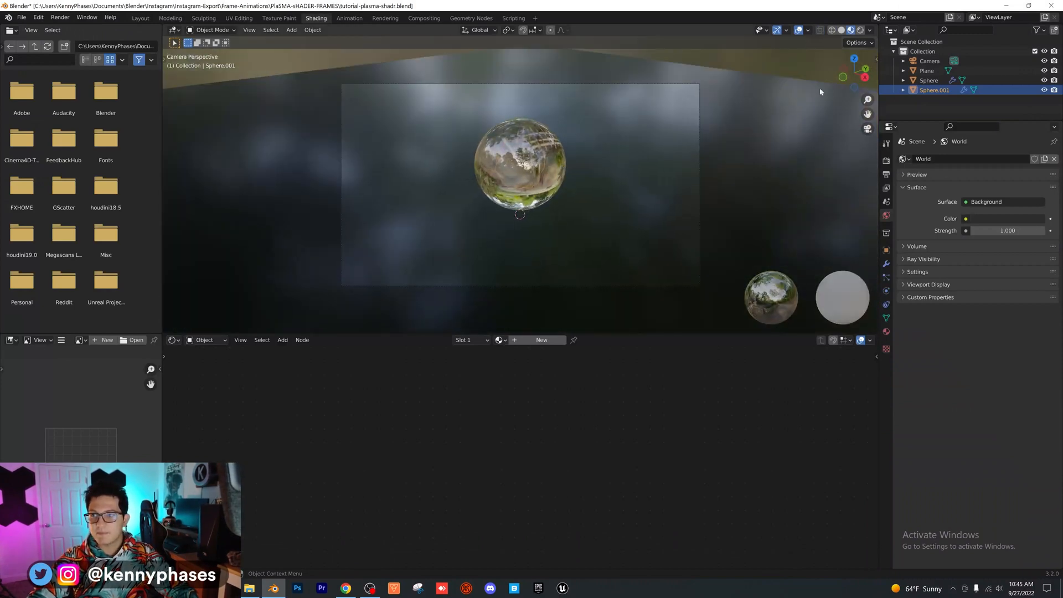
{"action": "left_click", "coordinate": [849, 29]}
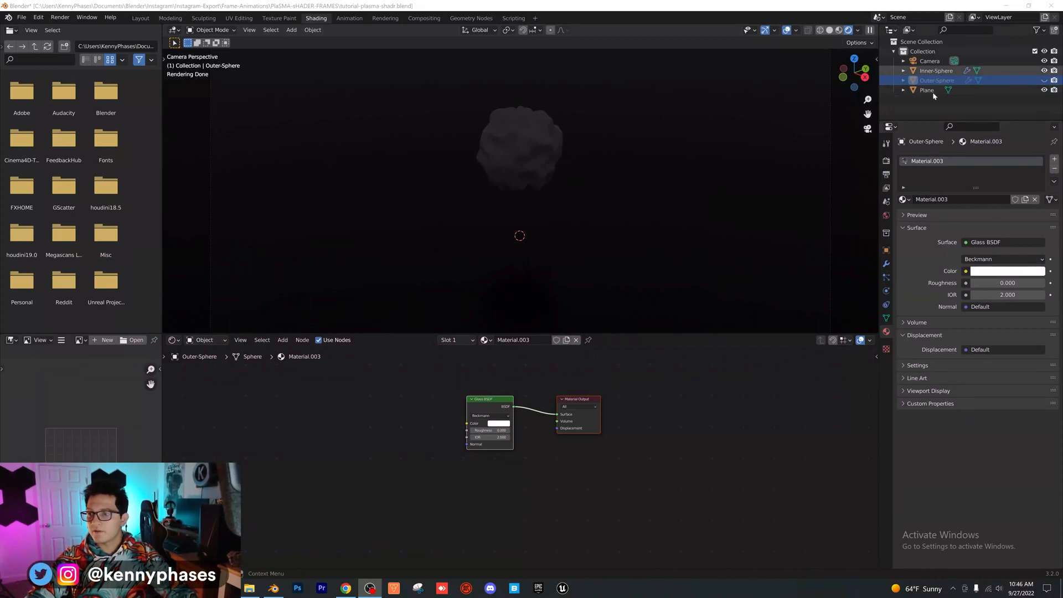
{"action": "left_click", "coordinate": [937, 70]}
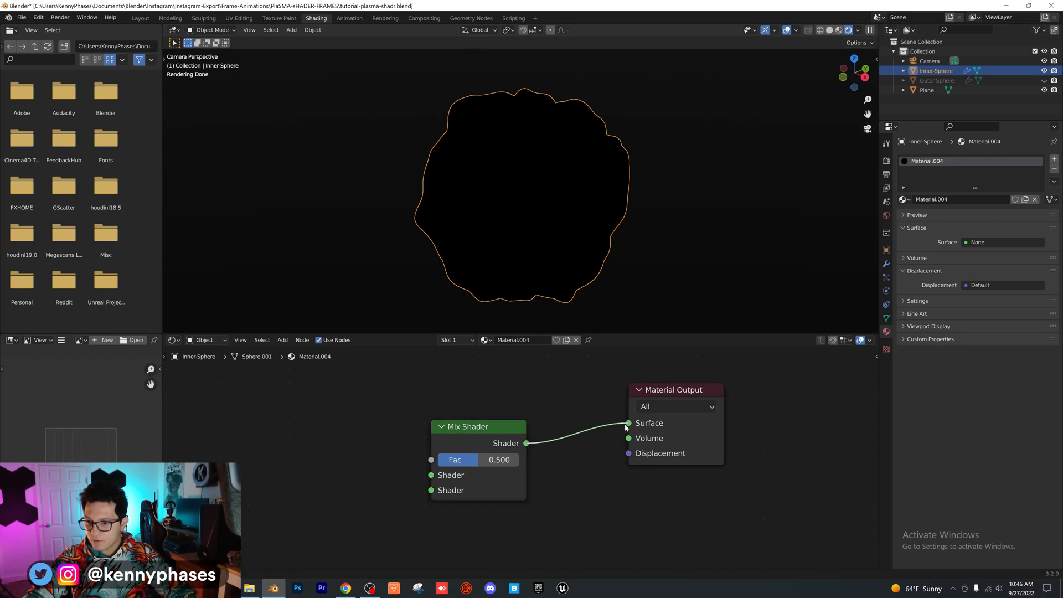
{"action": "left_click", "coordinate": [282, 340]}
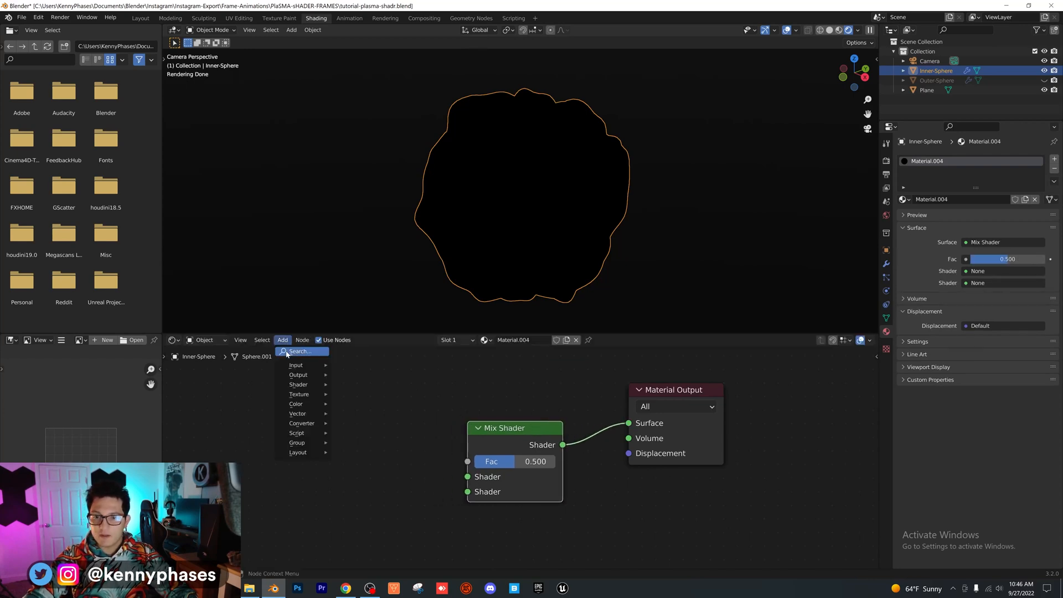
{"action": "type", "text": "gla"}
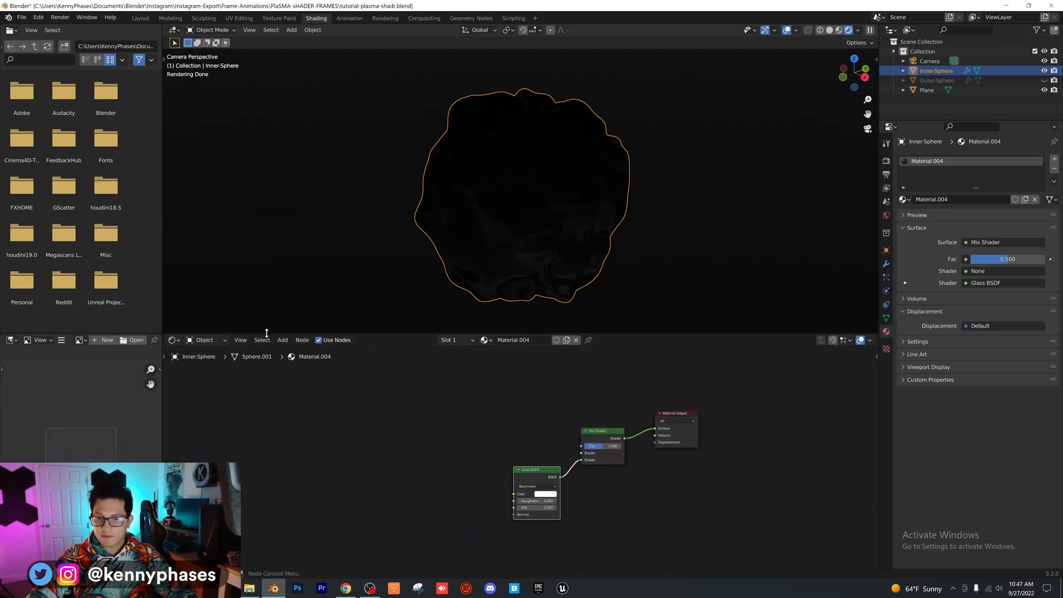
Chain Texture Coordinate, Mapping, Image Texture and Emission nodes into the Mix Shader input
{"action": "type", "text": "textur"}
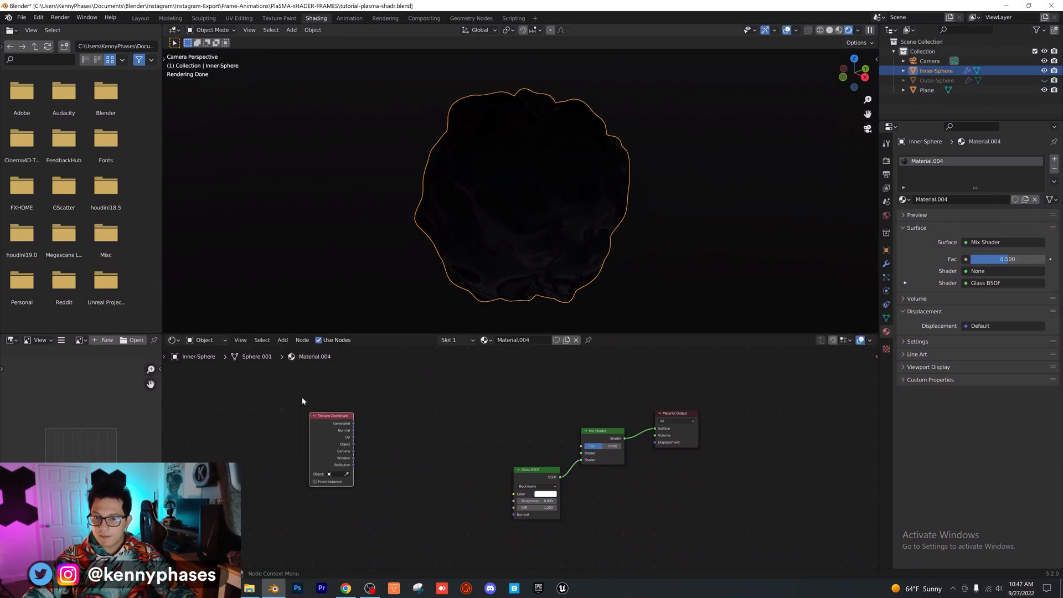
{"action": "type", "text": "map"}
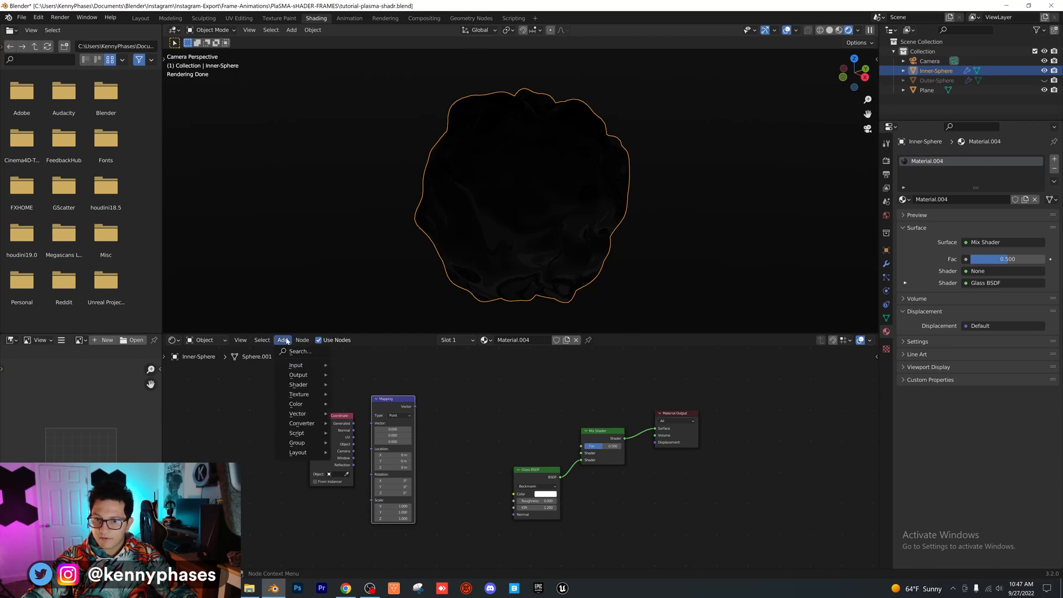
{"action": "left_click", "coordinate": [304, 393]}
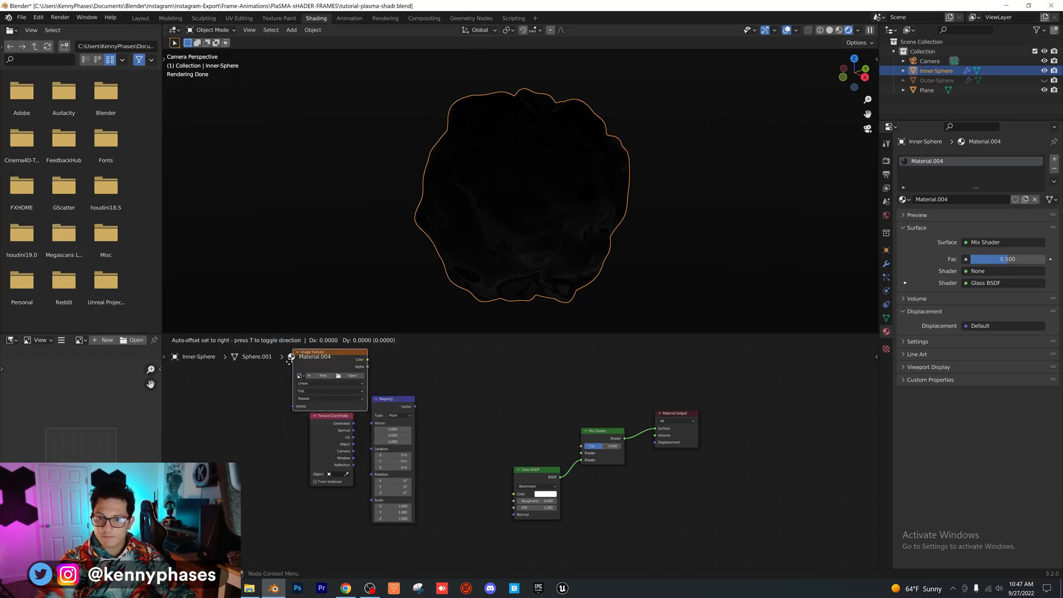
{"action": "left_click", "coordinate": [282, 339]}
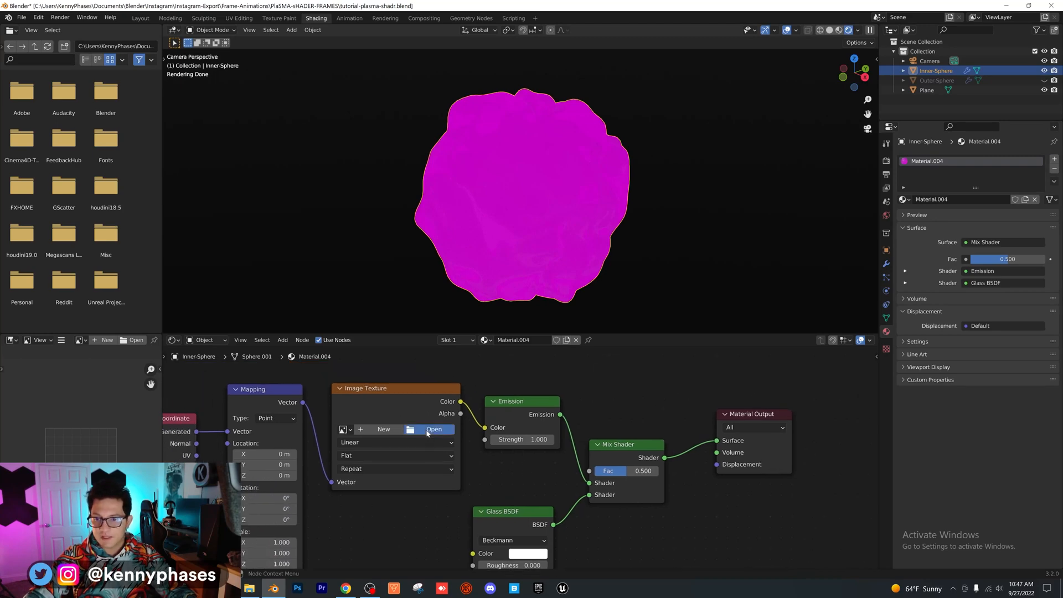
Load the mikita-yo light-streaks photo into the Image Texture node and frame all nodes
{"action": "left_click", "coordinate": [435, 429]}
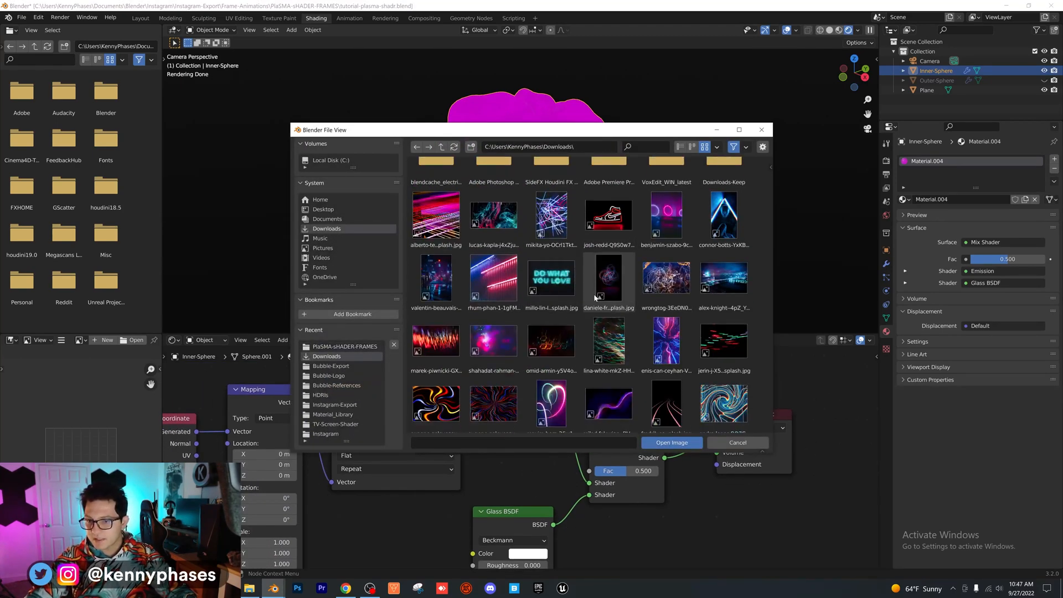
{"action": "scroll", "scroll_direction": "down", "scroll_amount": 3}
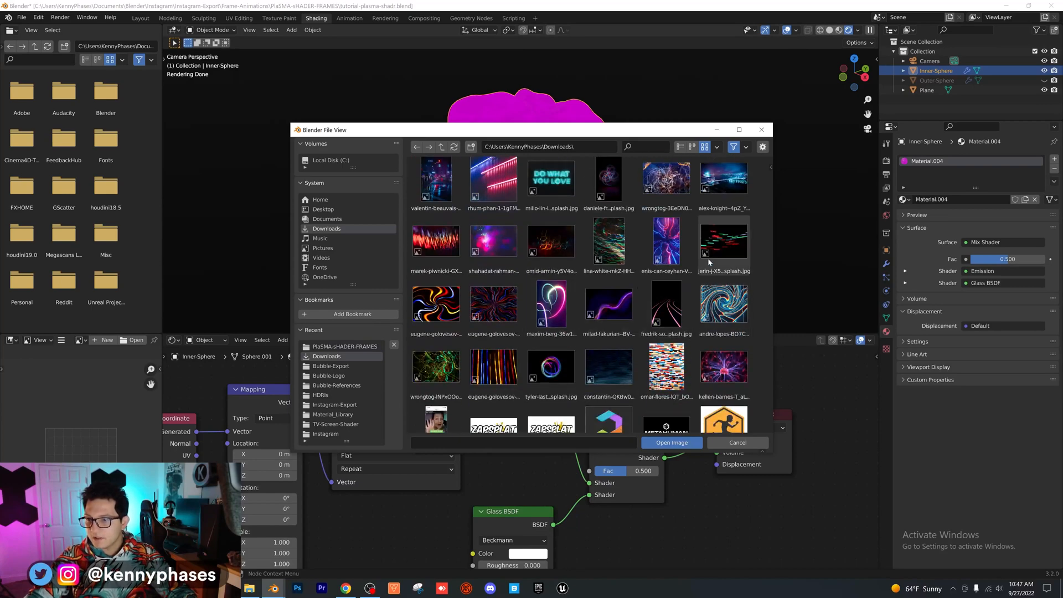
{"action": "scroll", "scroll_direction": "up", "scroll_amount": 3}
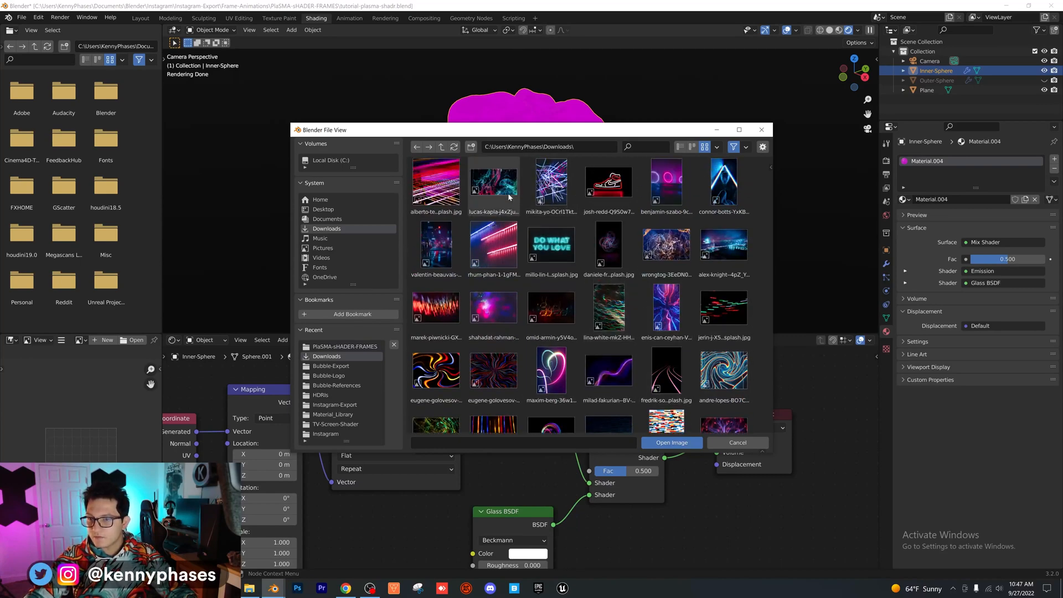
{"action": "left_click", "coordinate": [671, 441]}
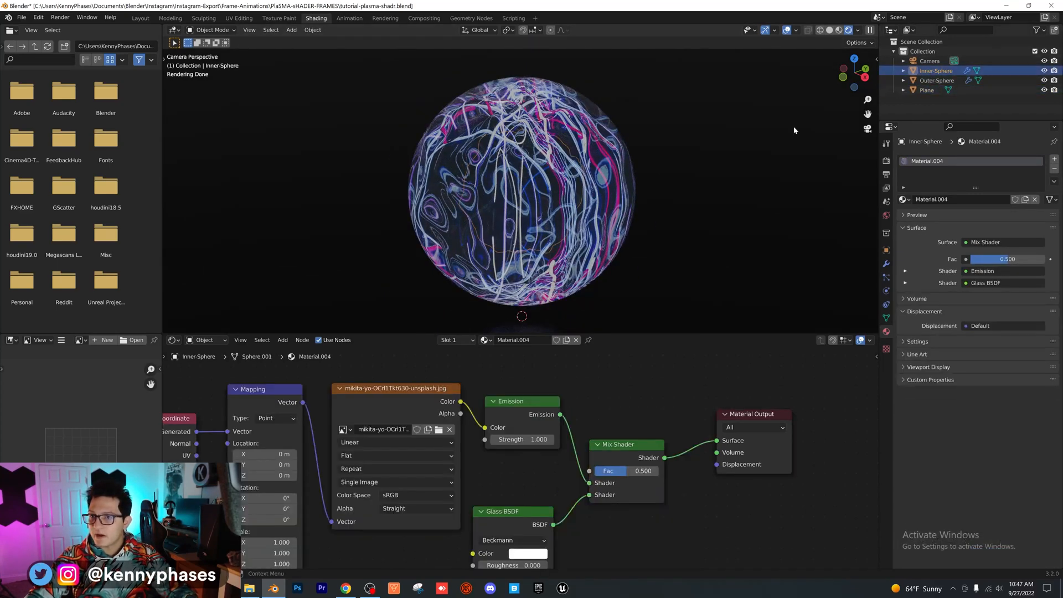
{"action": "key", "text": "s"}
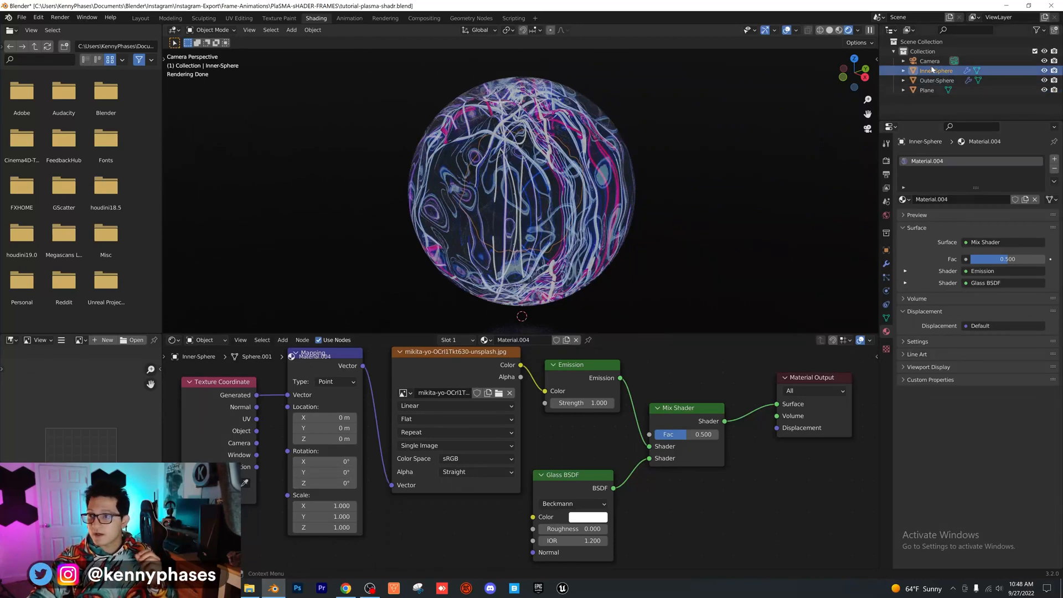
Check the Plane, reselect Inner-Sphere, and browse for a new Image Texture file
{"action": "left_click", "coordinate": [927, 90]}
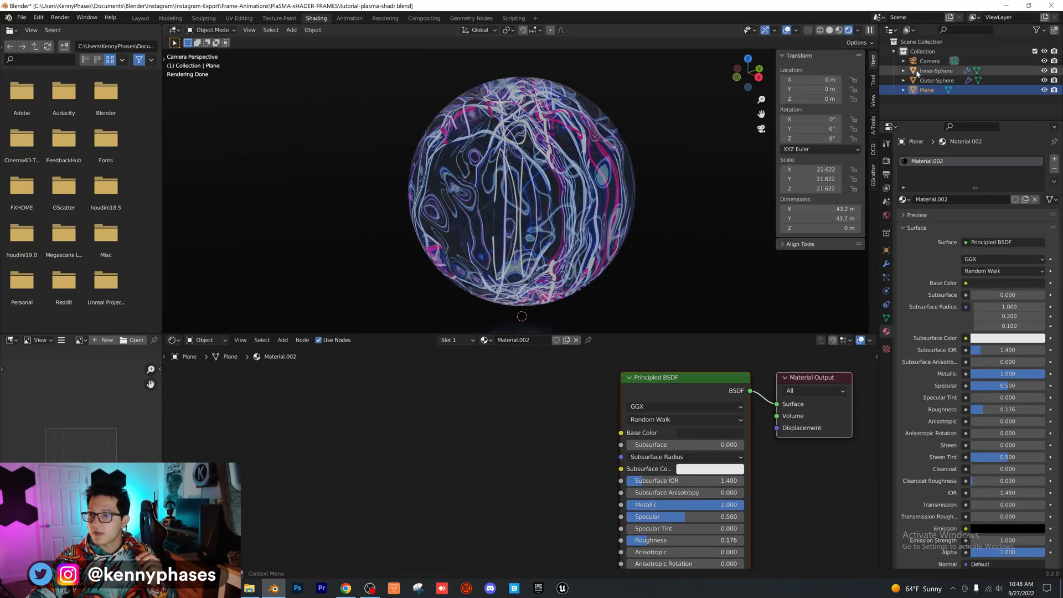
{"action": "left_click", "coordinate": [938, 70]}
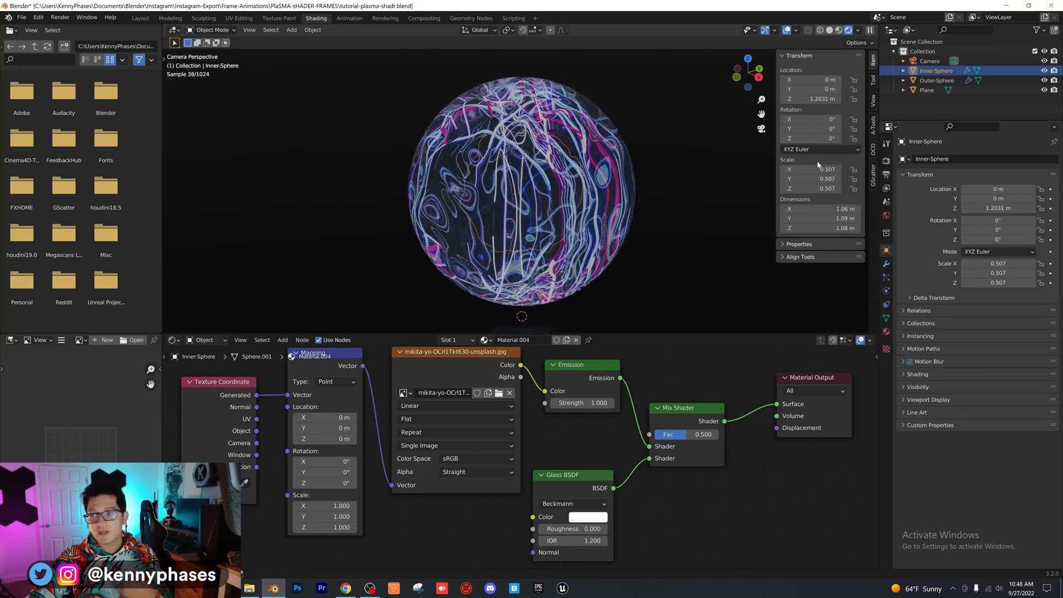
{"action": "left_click", "coordinate": [324, 482]}
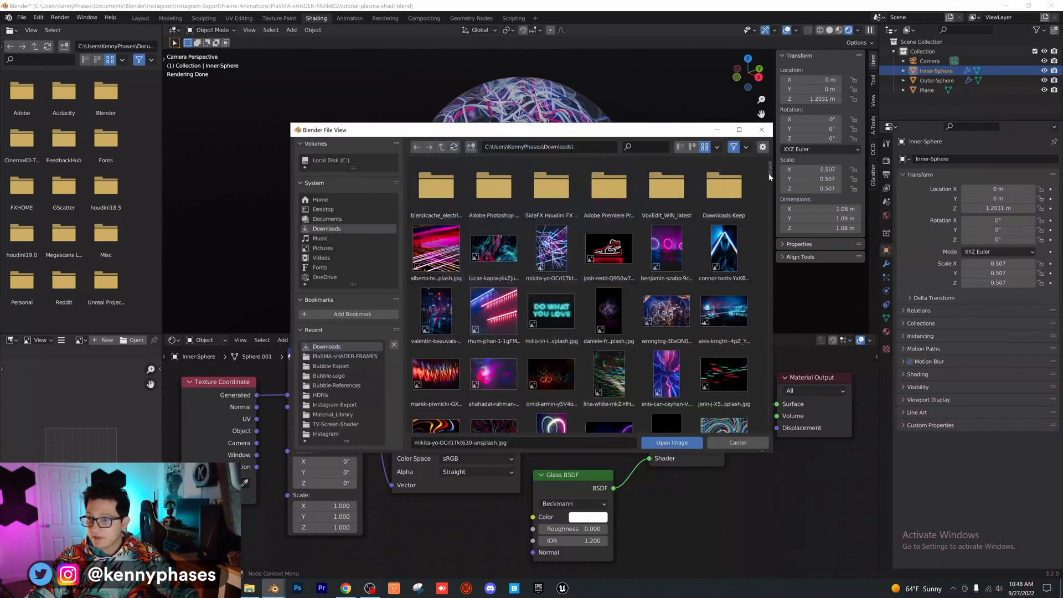
Load the takashi-miyazaki neon image, set Emission Strength 5 and Mix Shader Fac 0.267
{"action": "scroll", "scroll_direction": "down", "scroll_amount": 3}
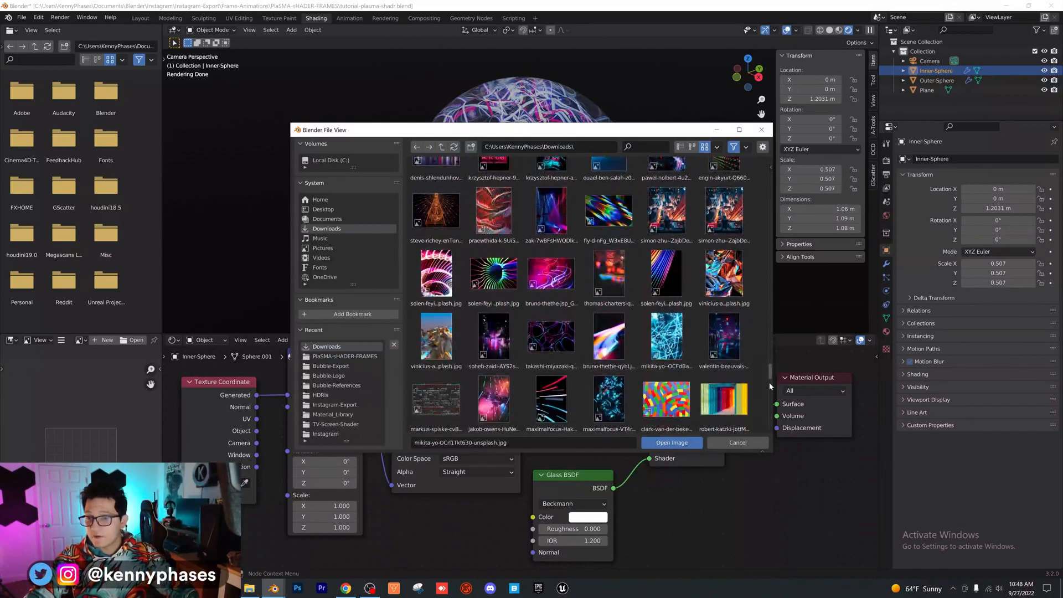
{"action": "left_click", "coordinate": [551, 338]}
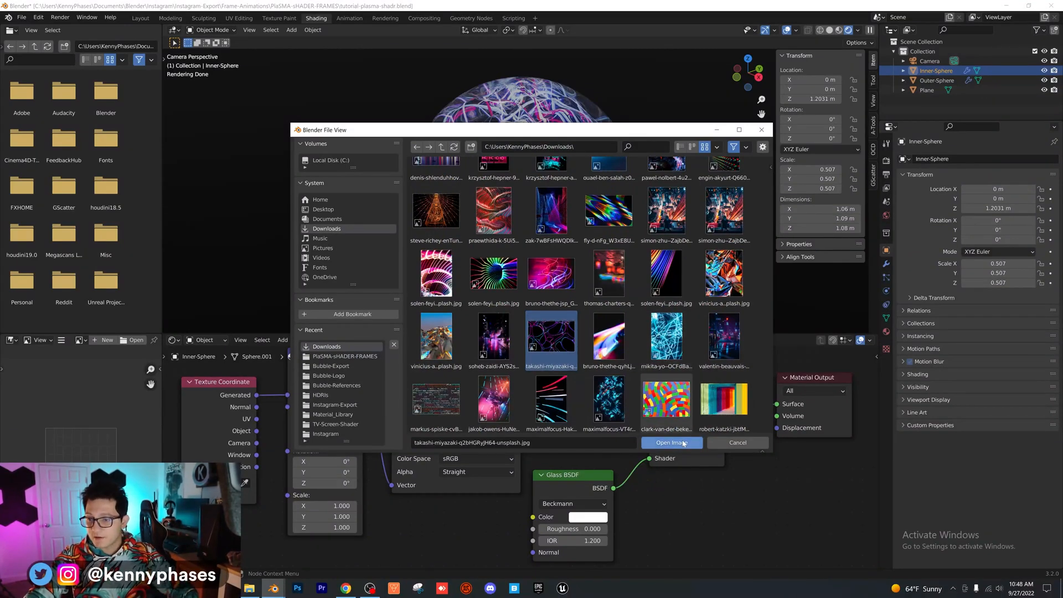
{"action": "left_click", "coordinate": [671, 442]}
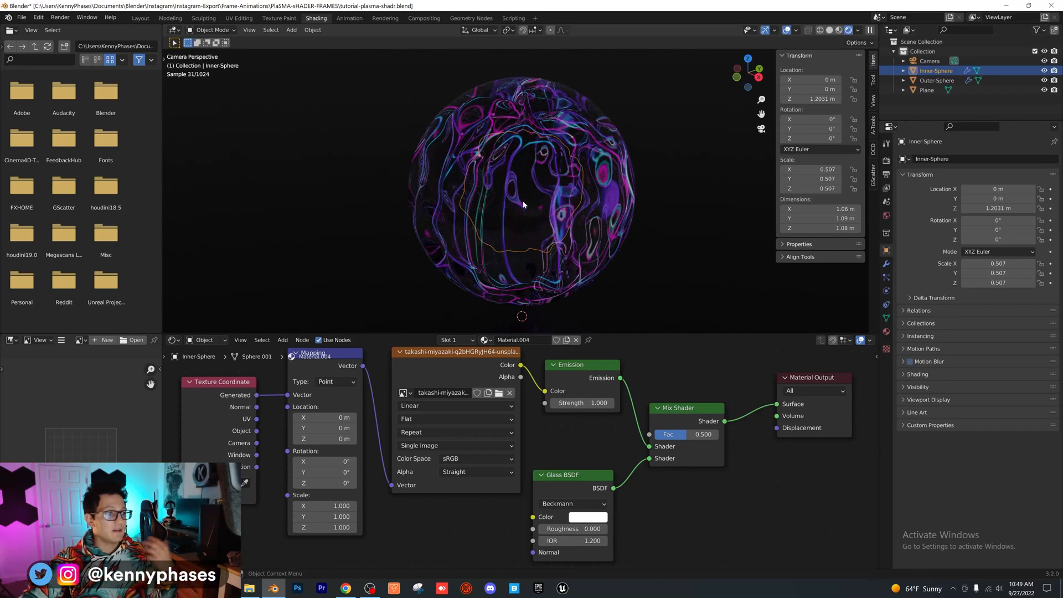
{"action": "double_click", "coordinate": [582, 402]}
{"action": "type", "text": "5.000"}
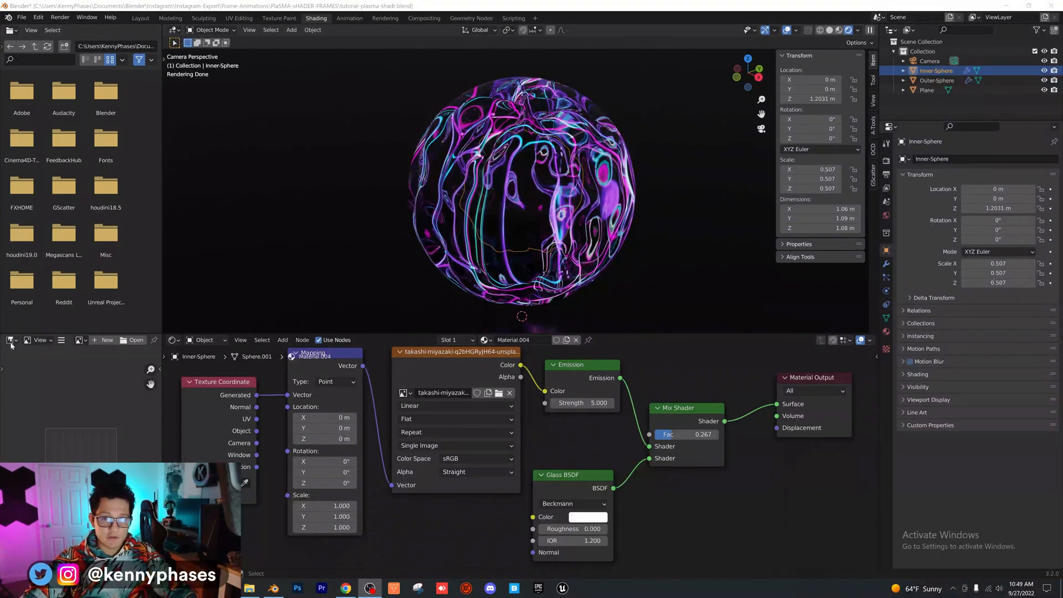
Keyframe Mapping and object Z rotation 0 at frame 1, 360 at frame 250, and preview playback
{"action": "left_click", "coordinate": [10, 339]}
{"action": "type", "text": "360"}
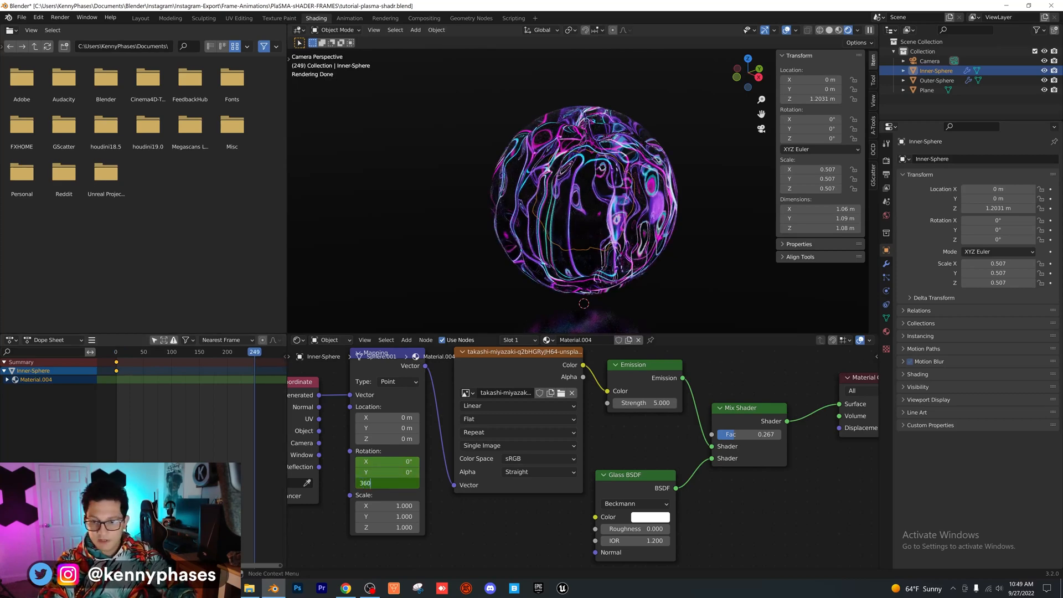
{"action": "left_click", "coordinate": [386, 483]}
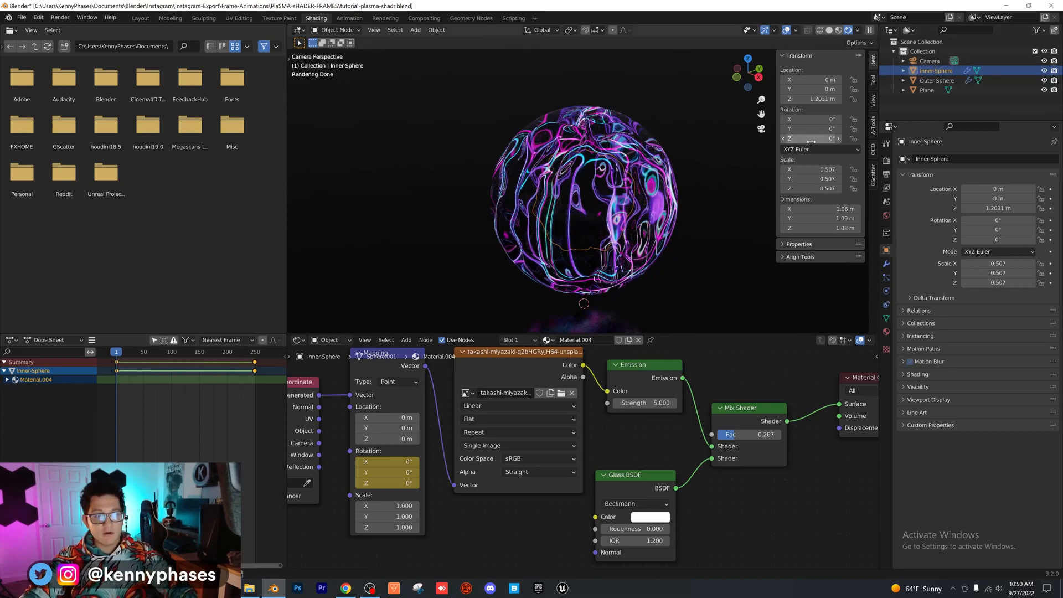
{"action": "mouse_move", "coordinate": [810, 138]}
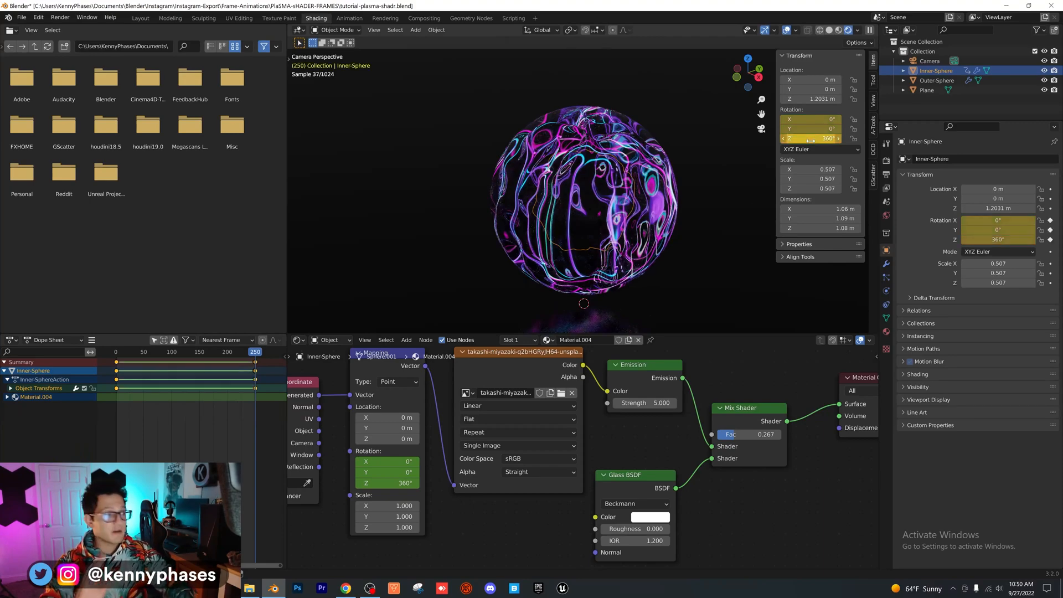
{"action": "key", "text": "space"}
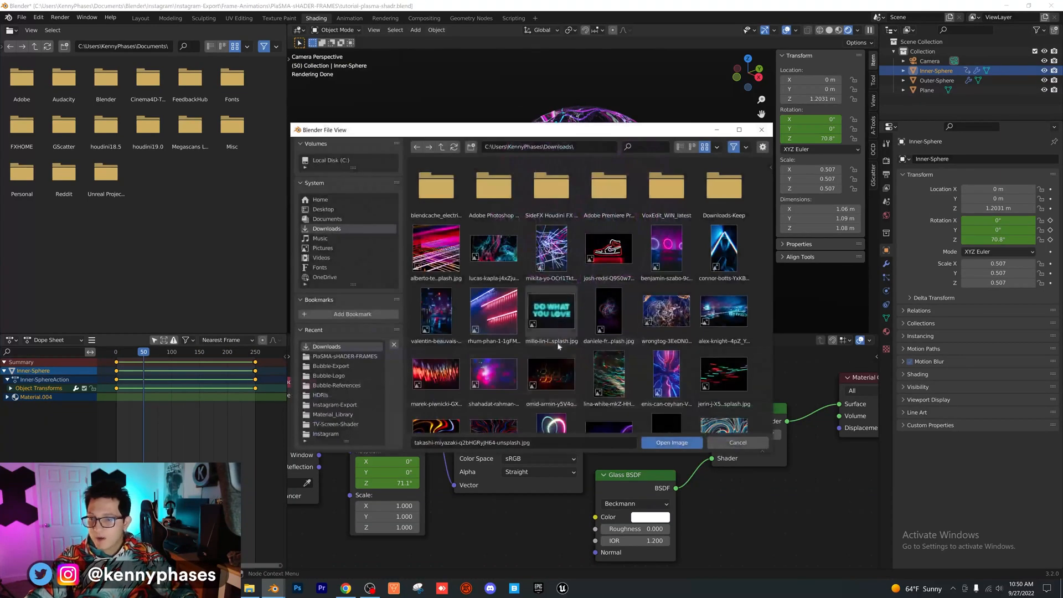
Load the eugene-golovesov orange swirl image as the sphere's texture
{"action": "scroll", "scroll_direction": "down", "scroll_amount": 3}
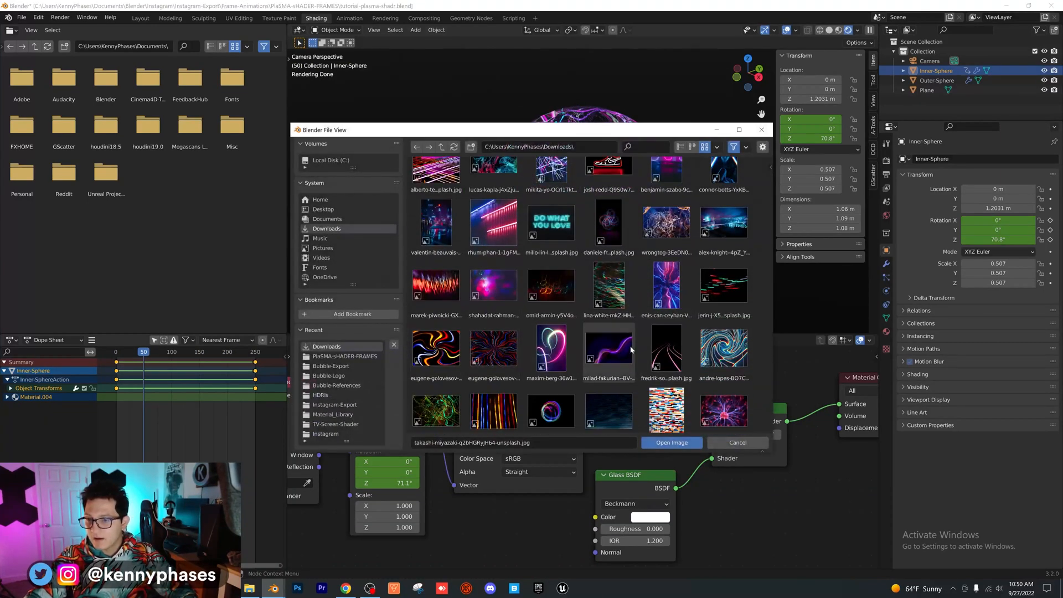
{"action": "left_click", "coordinate": [670, 442]}
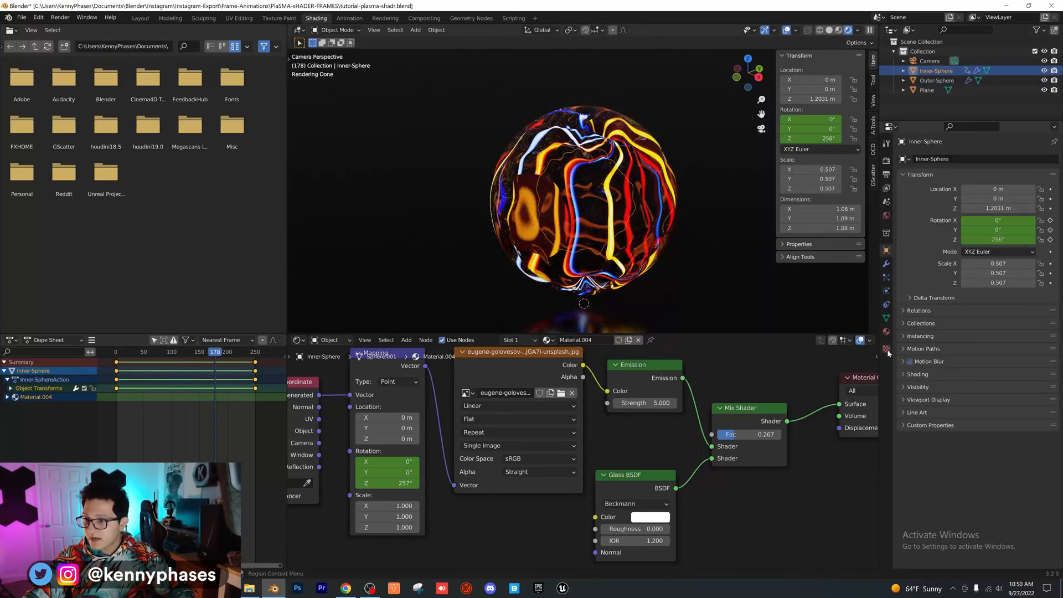
Change the displacement texture from Clouds through Stucci to Wood, preview playback, and show modifier settings
{"action": "left_click", "coordinate": [886, 348]}
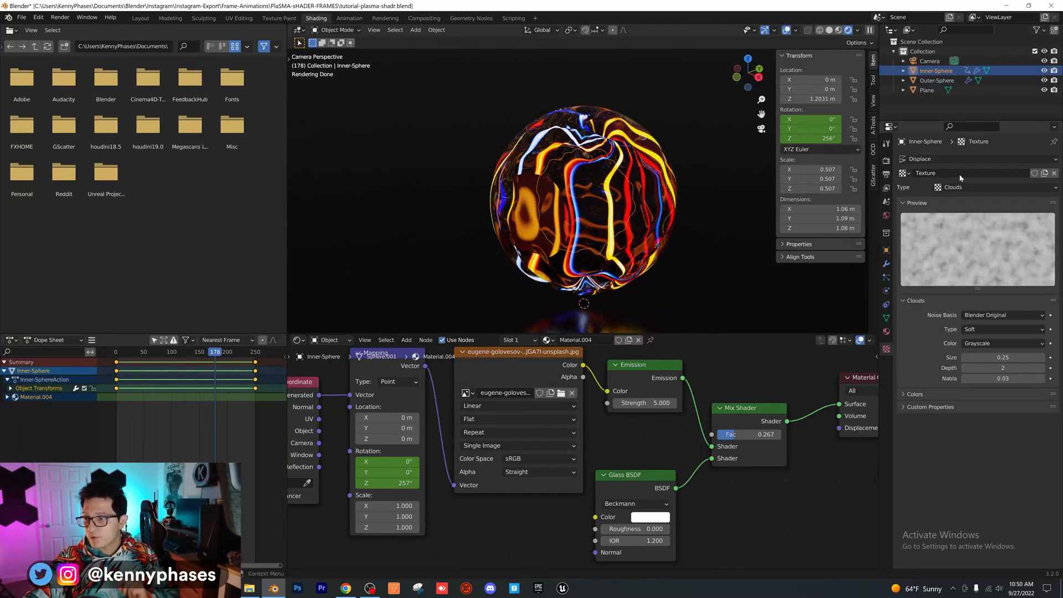
{"action": "left_click", "coordinate": [997, 187]}
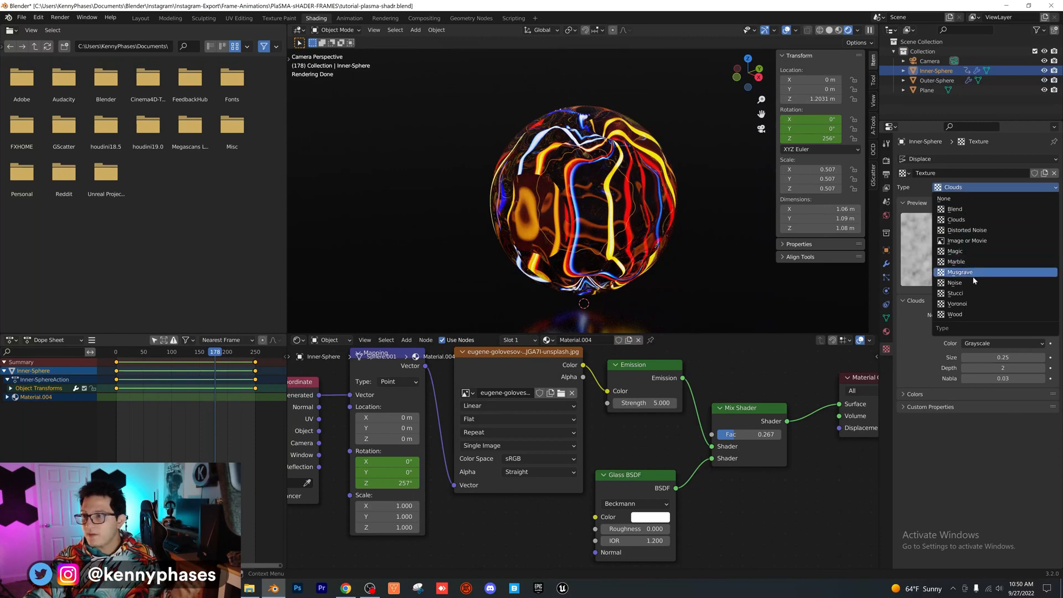
{"action": "left_click", "coordinate": [956, 293]}
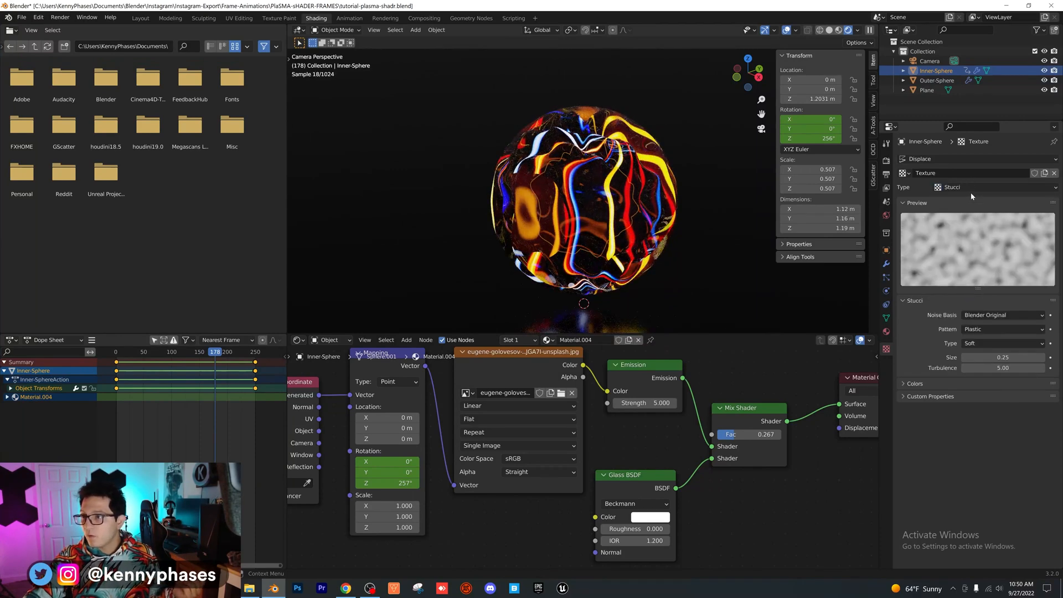
{"action": "left_click", "coordinate": [1003, 187]}
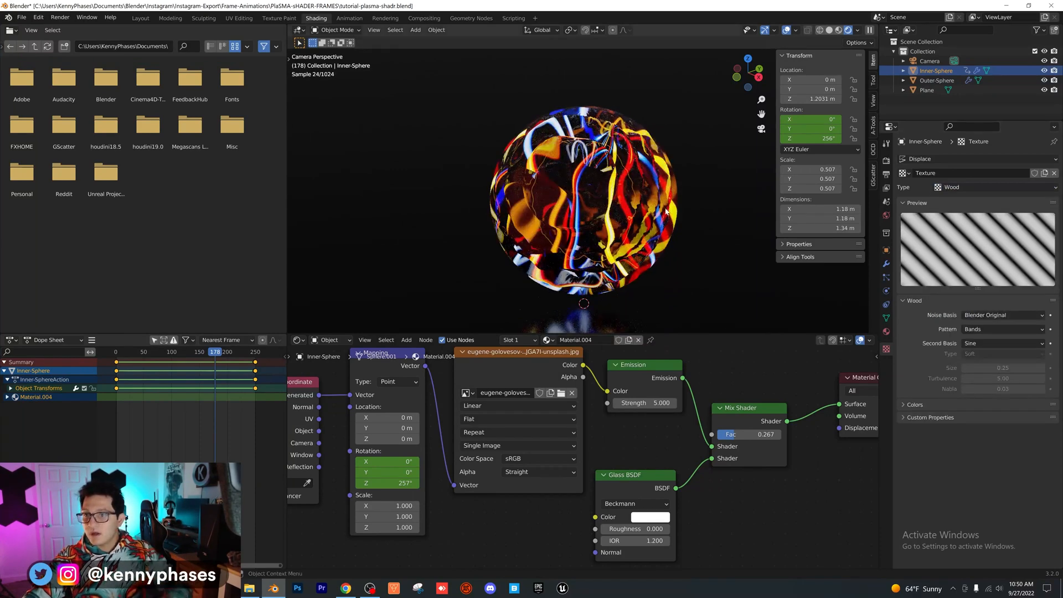
{"action": "key", "text": "space"}
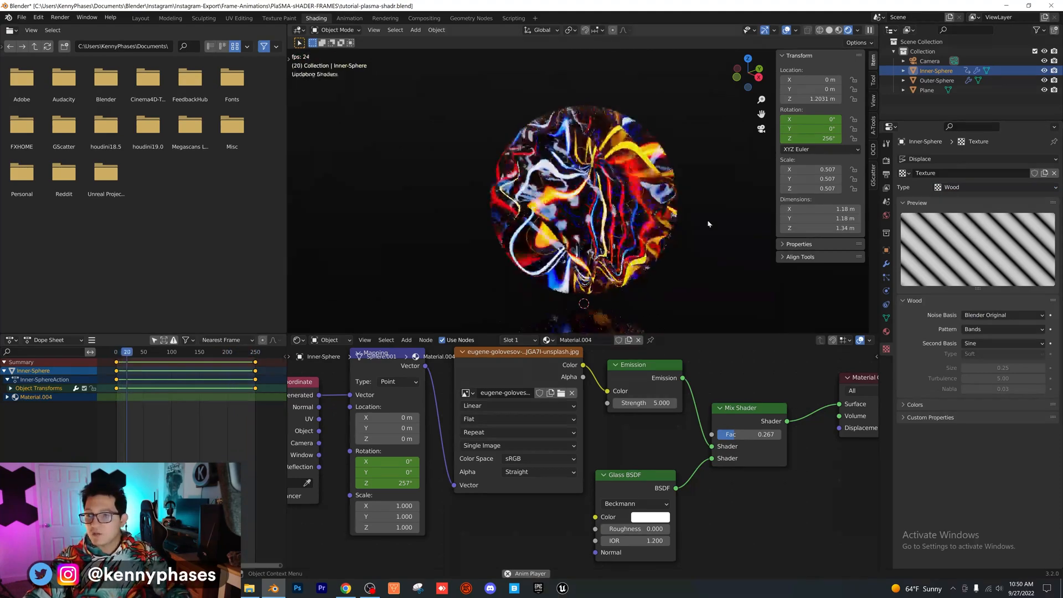
{"action": "left_click", "coordinate": [1003, 187]}
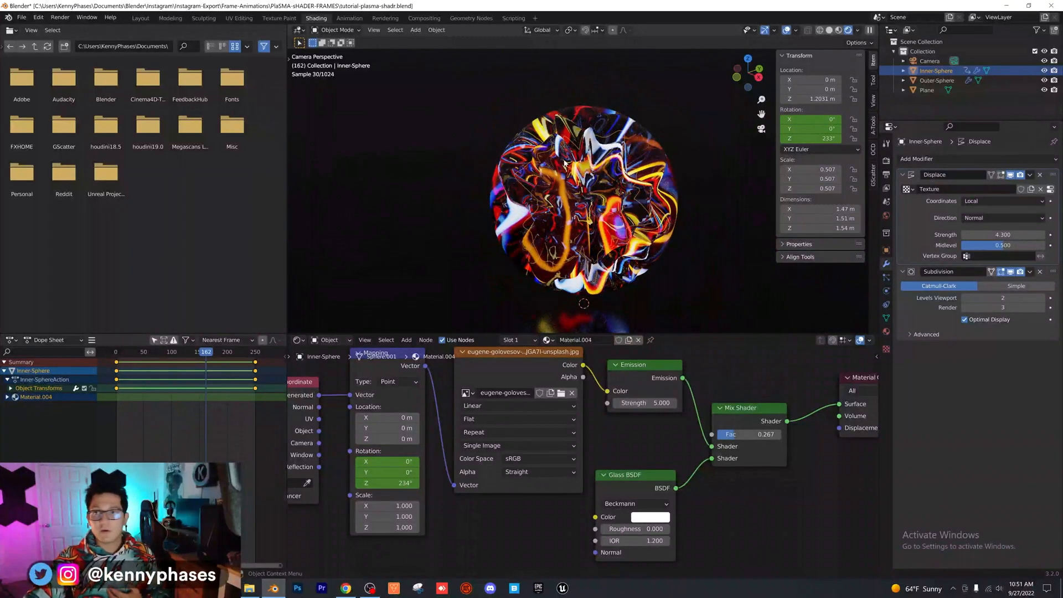
Save the file, enable compositing nodes, and search for a node to add
{"action": "key", "text": "ctrl+s"}
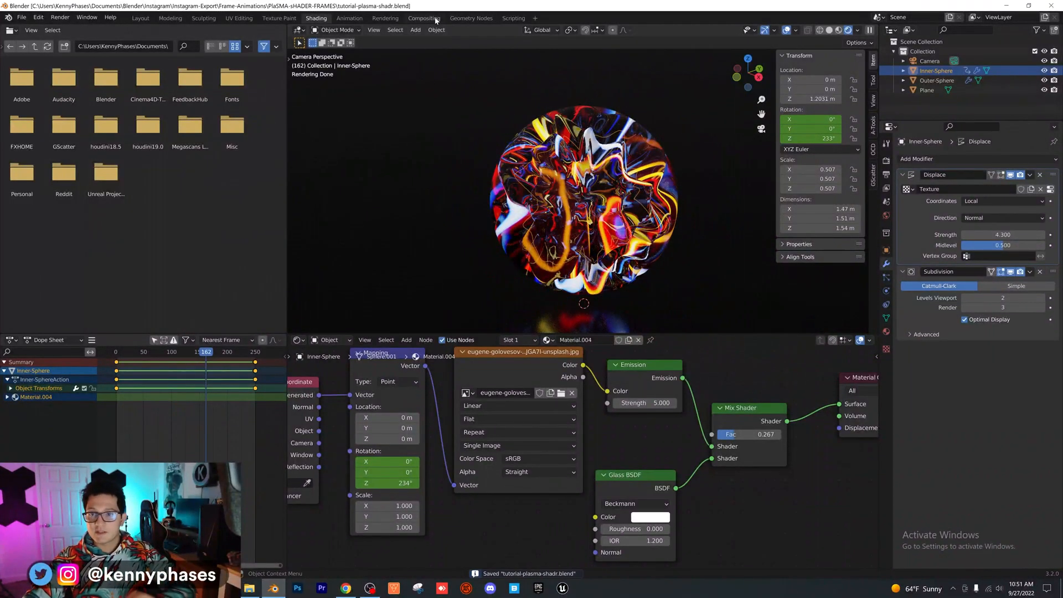
{"action": "left_click", "coordinate": [424, 17]}
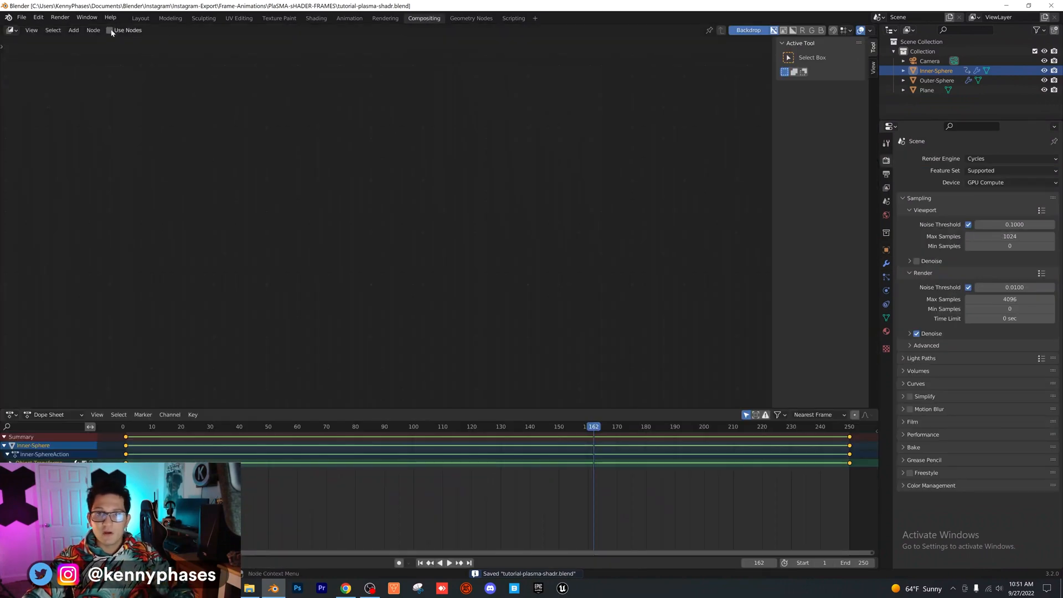
{"action": "left_click", "coordinate": [110, 29]}
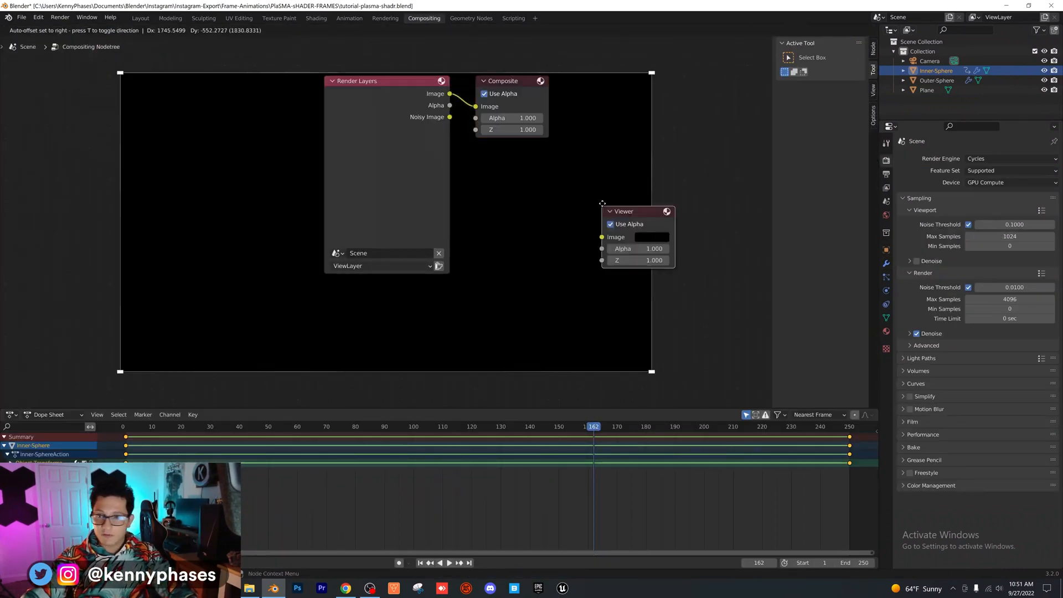
{"action": "left_click", "coordinate": [73, 29]}
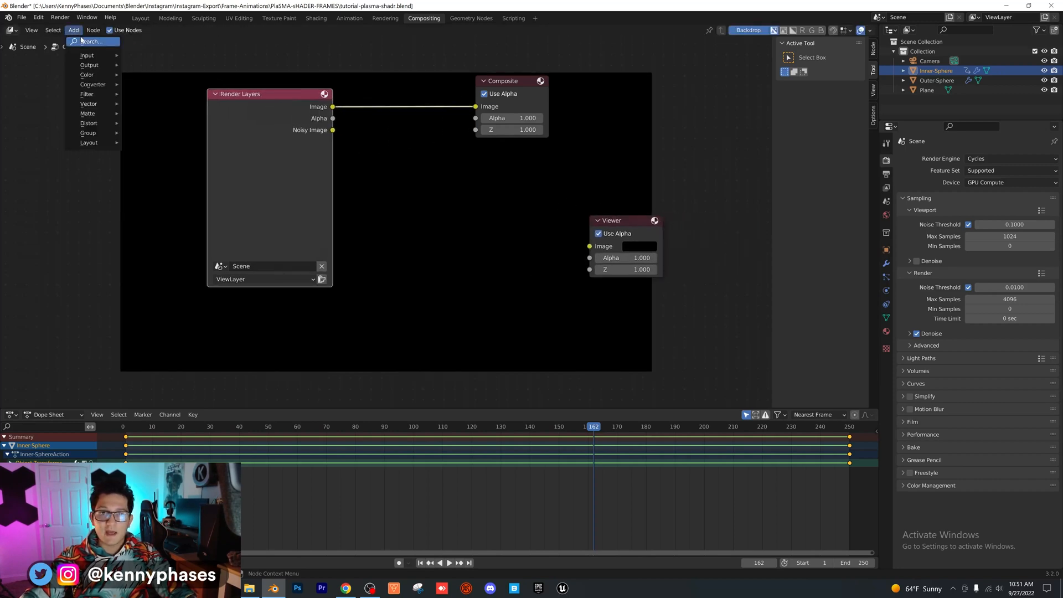
{"action": "left_click", "coordinate": [86, 94]}
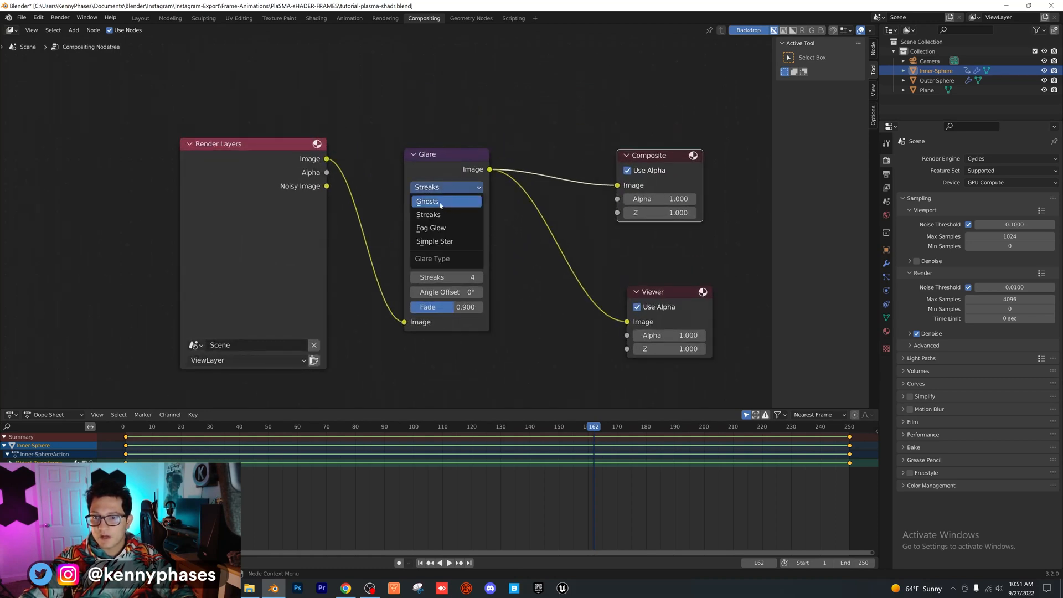
Set glare quality to High, render max samples to 128, and return to Layout
{"action": "left_click", "coordinate": [431, 227]}
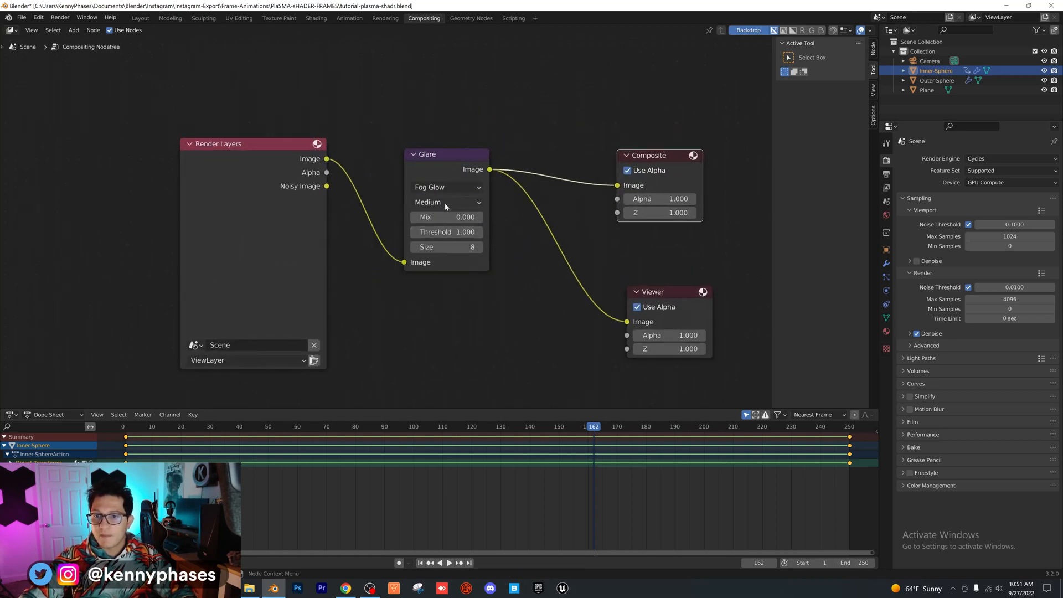
{"action": "left_click", "coordinate": [446, 202]}
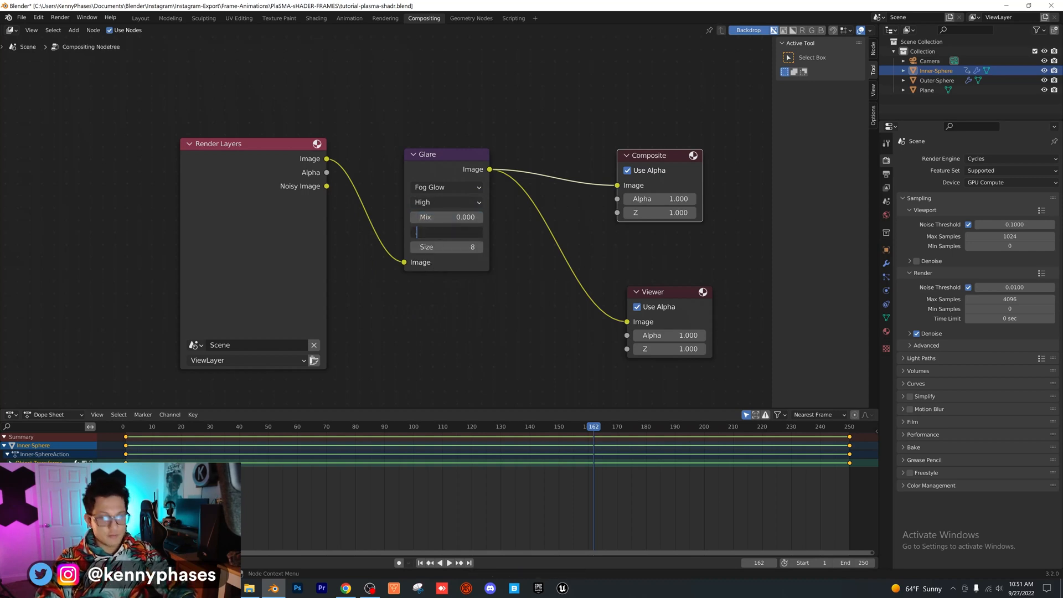
{"action": "left_click", "coordinate": [446, 231]}
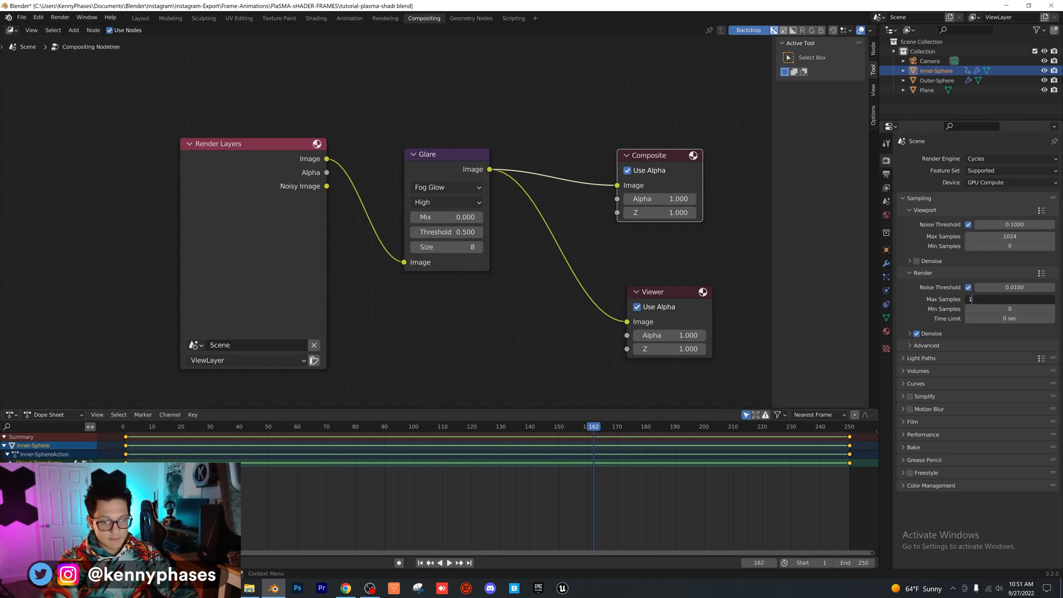
{"action": "type", "text": "128"}
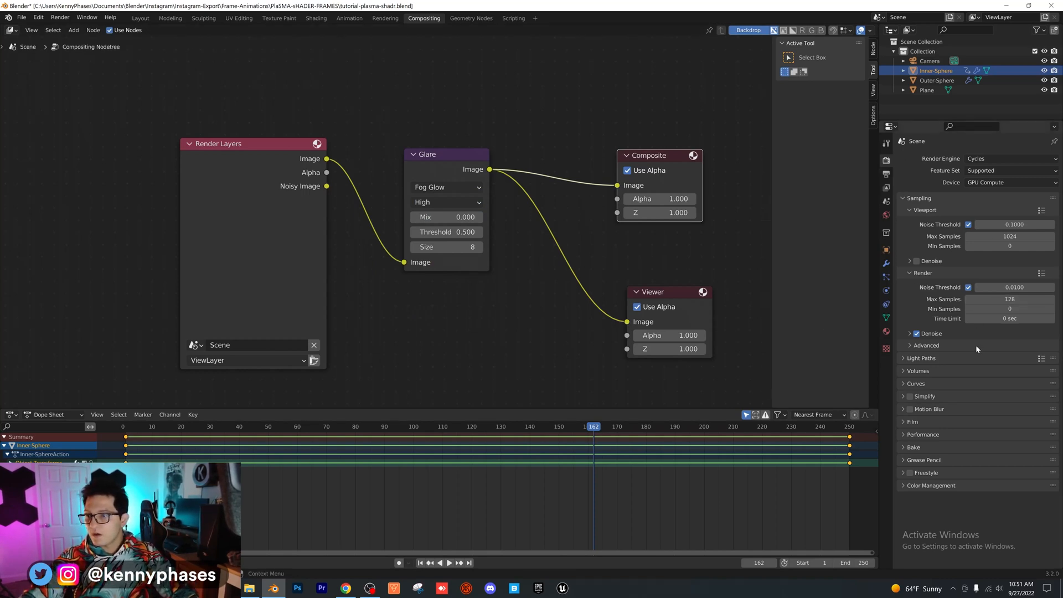
{"action": "left_click", "coordinate": [140, 18]}
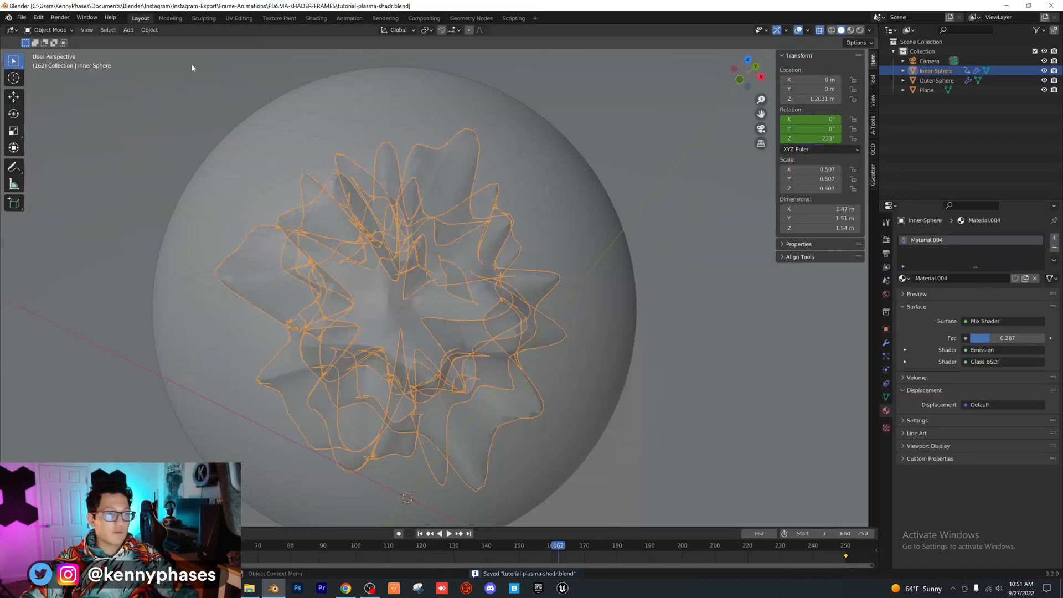
Preview in Rendered shading, select the camera, save, and render the current frame
{"action": "left_click", "coordinate": [847, 30]}
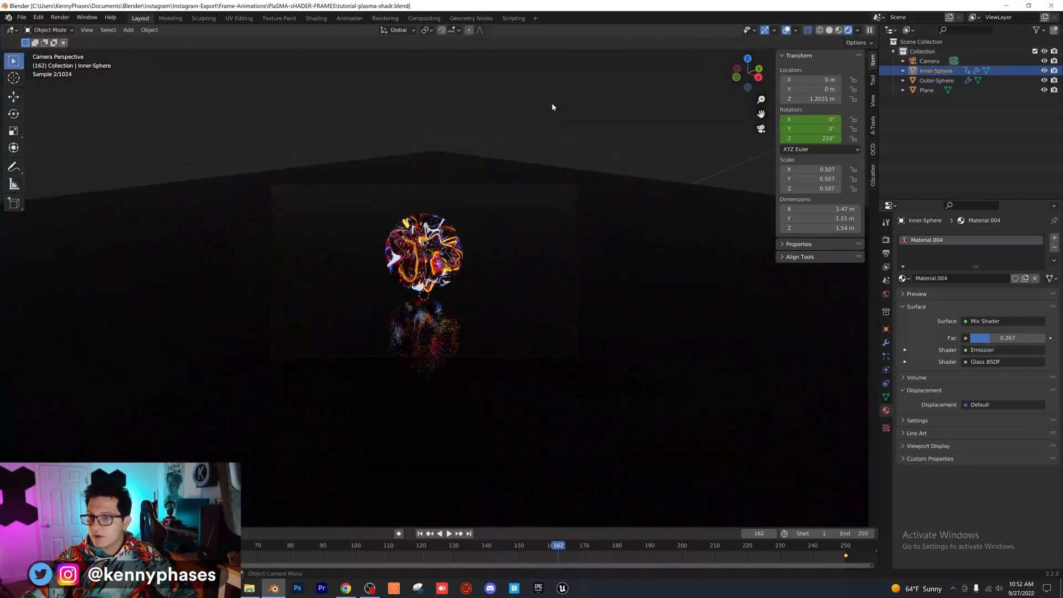
{"action": "left_click", "coordinate": [927, 90]}
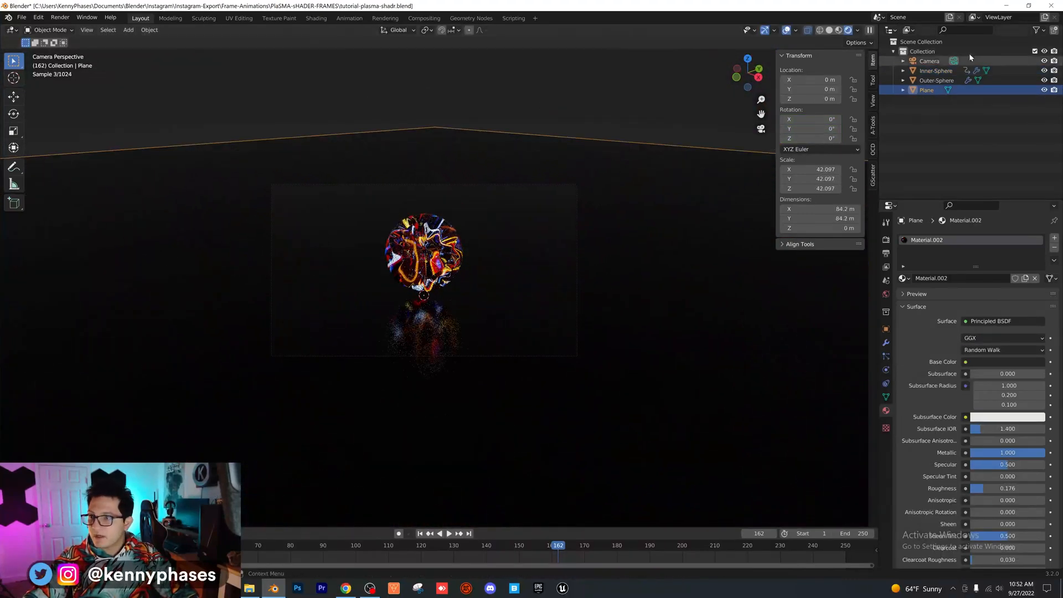
{"action": "left_click", "coordinate": [930, 60]}
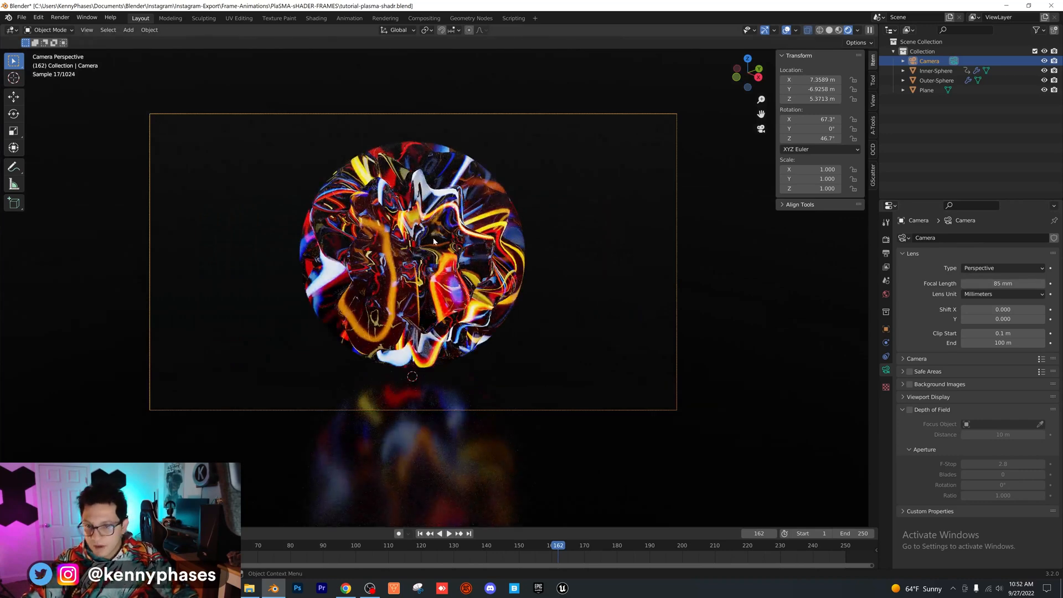
{"action": "key", "text": "ctrl+s"}
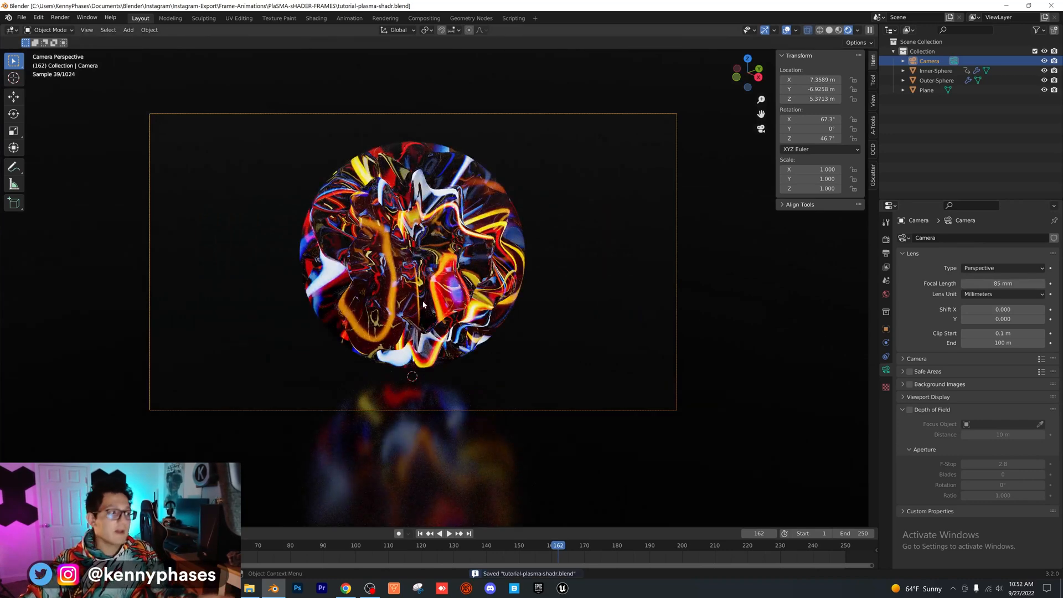
{"action": "left_click", "coordinate": [60, 17]}
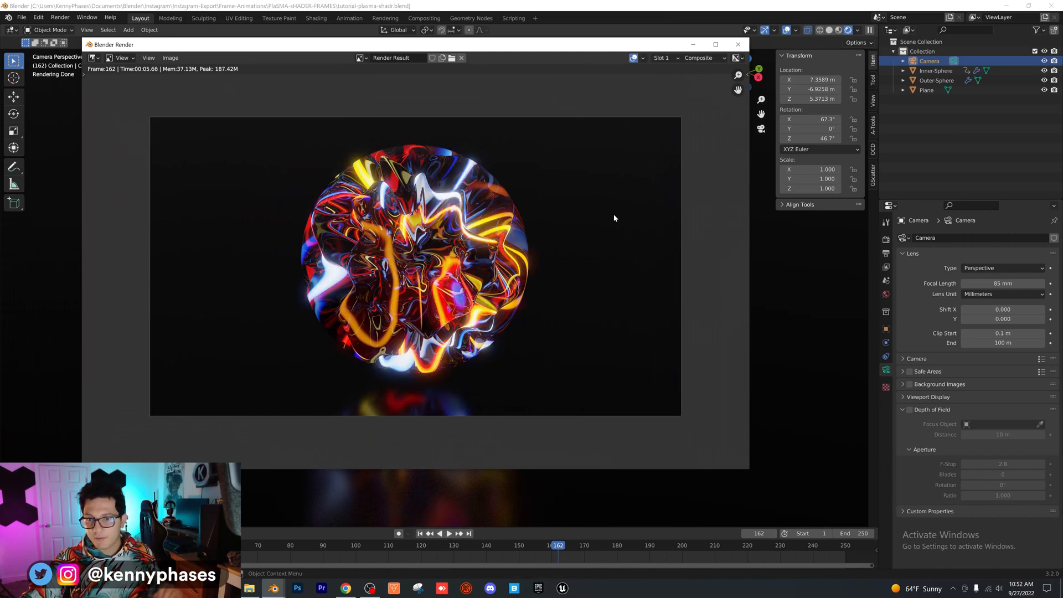
{"action": "mouse_move", "coordinate": [414, 261]}
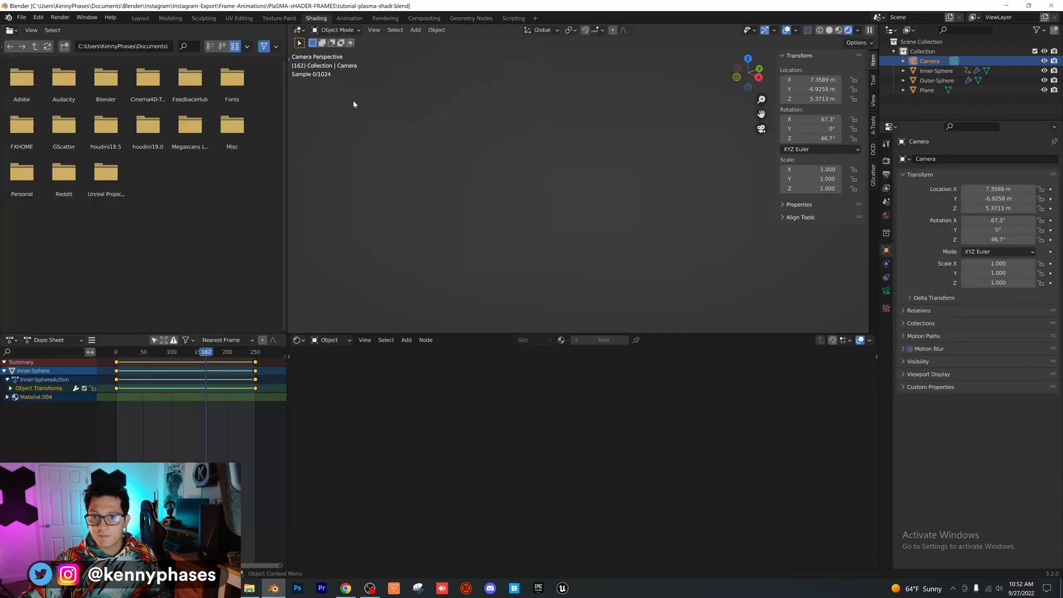
Load the purple neon image from Downloads into the orb's Image Texture
{"action": "left_click", "coordinate": [936, 79]}
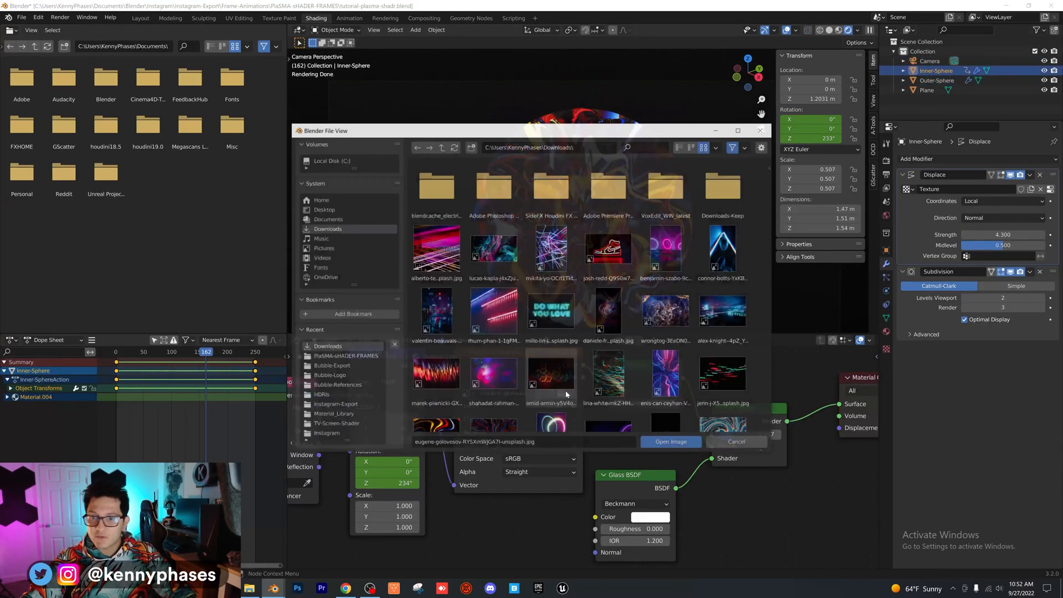
{"action": "scroll", "scroll_direction": "down", "scroll_amount": 3}
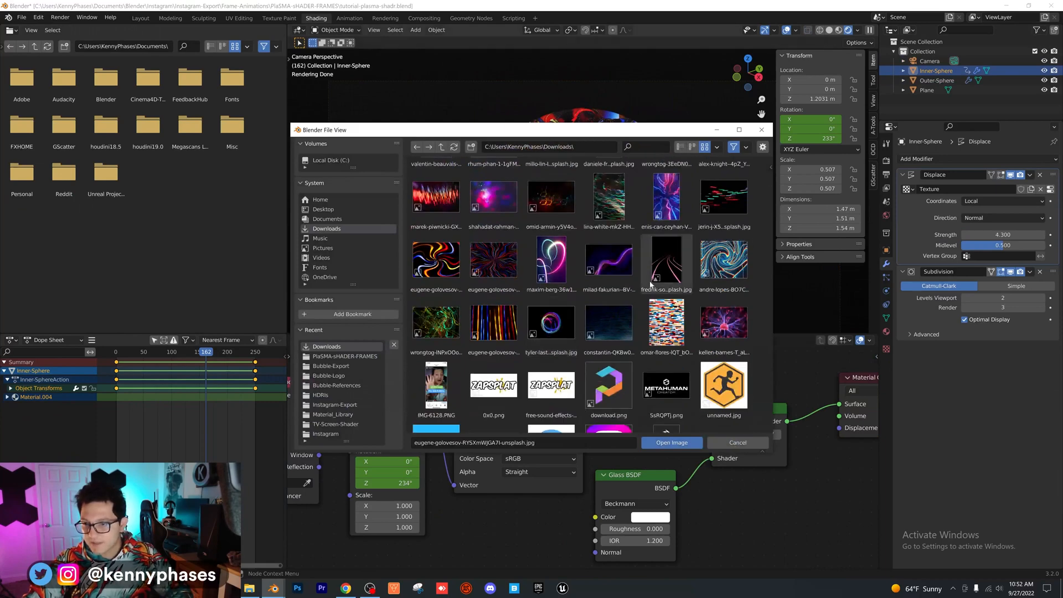
{"action": "left_click", "coordinate": [665, 196]}
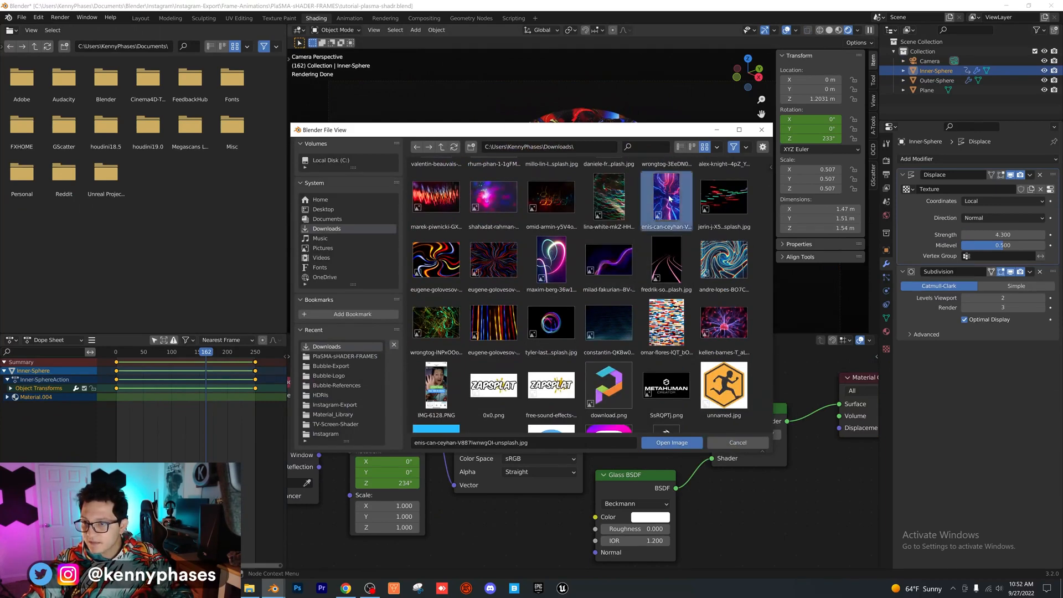
{"action": "left_click", "coordinate": [670, 442]}
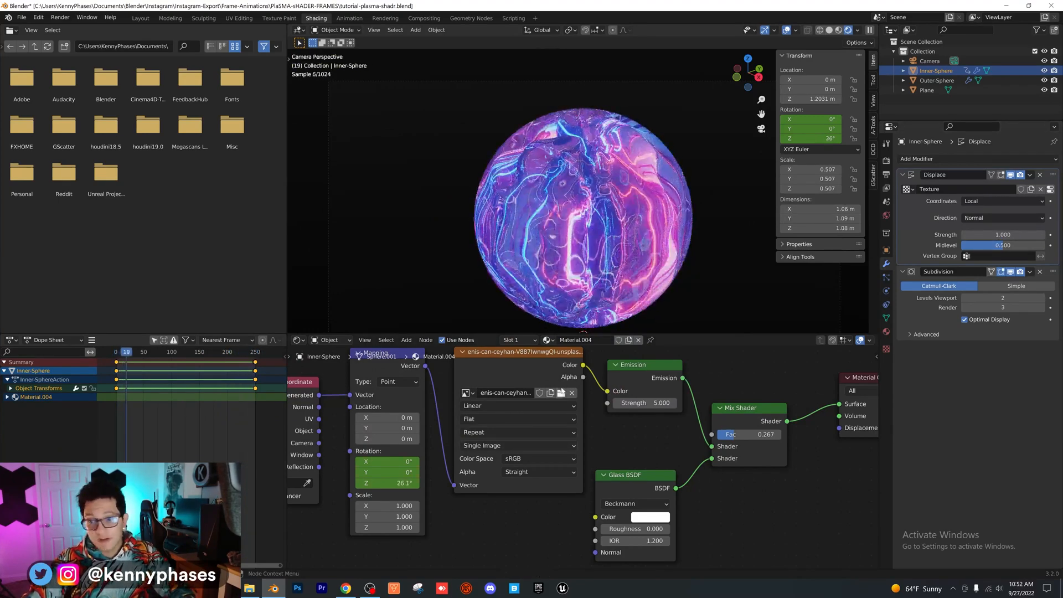
Swap the texture to the red light-streak picture, then try another image
{"action": "left_click", "coordinate": [548, 393]}
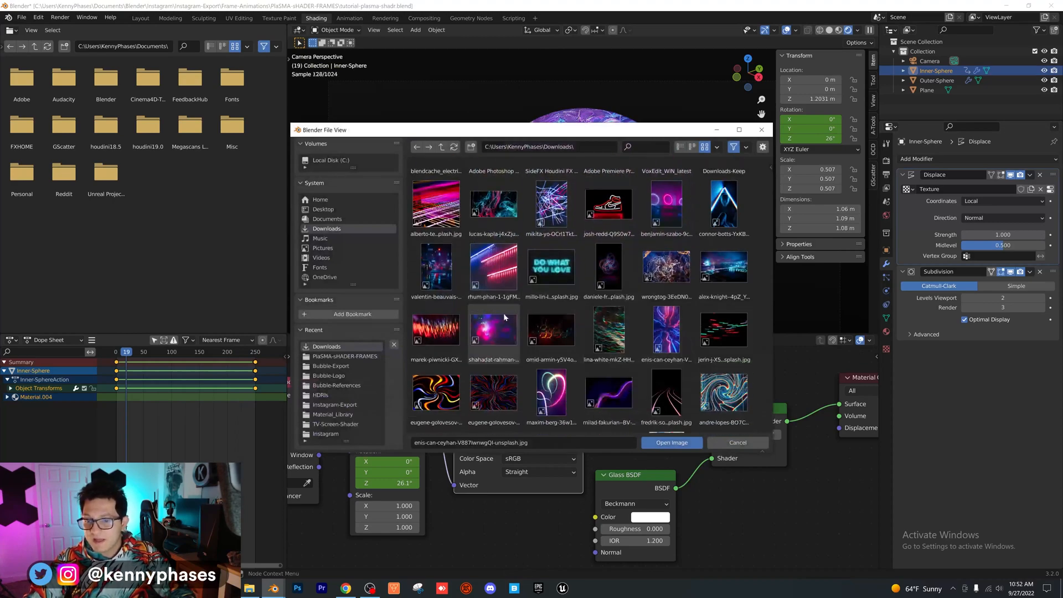
{"action": "left_click", "coordinate": [671, 442]}
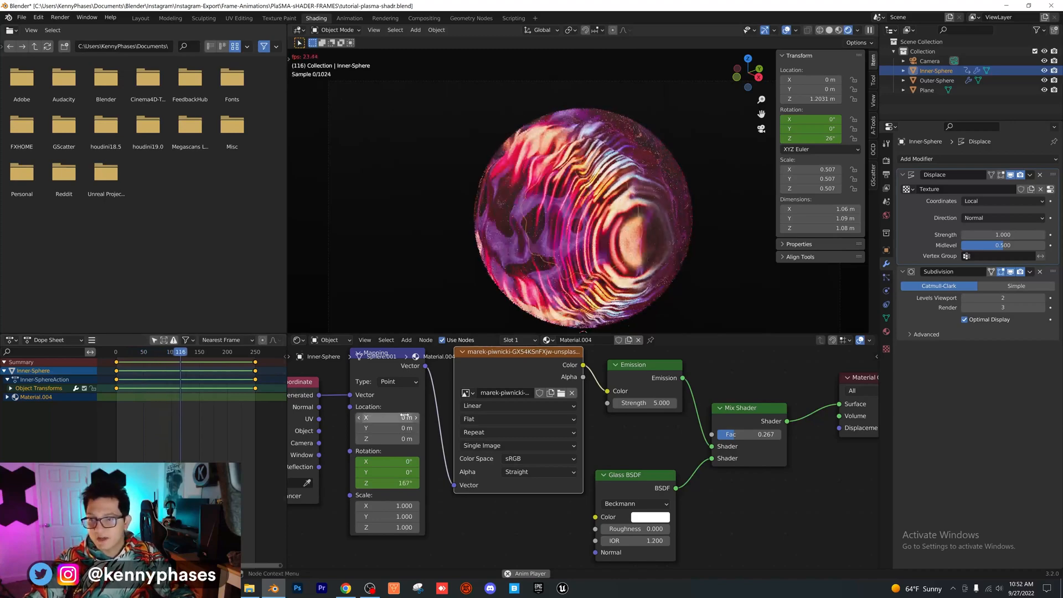
{"action": "left_click", "coordinate": [526, 573]}
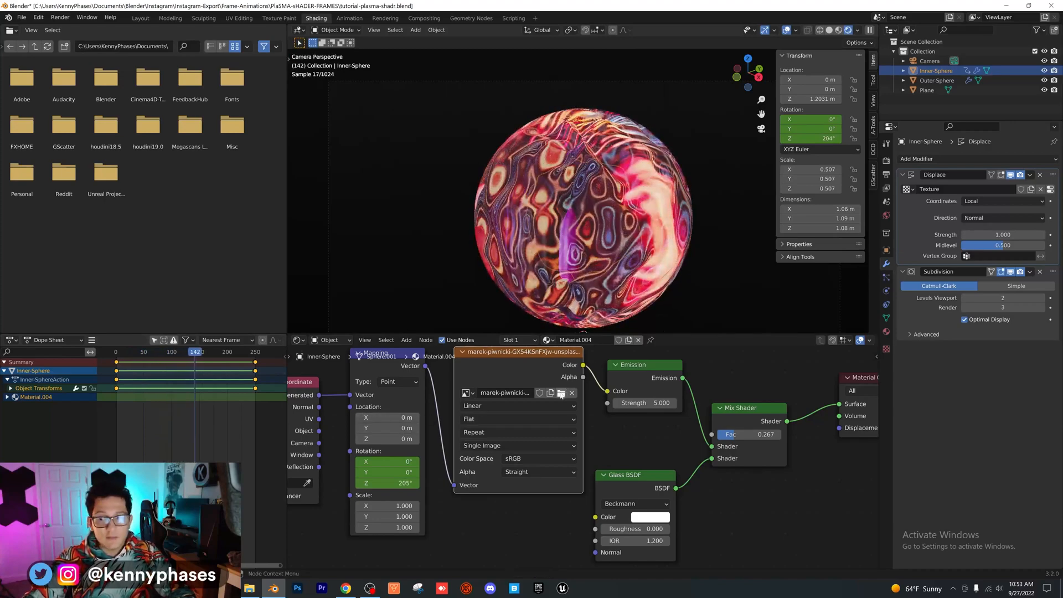
{"action": "left_click", "coordinate": [560, 393]}
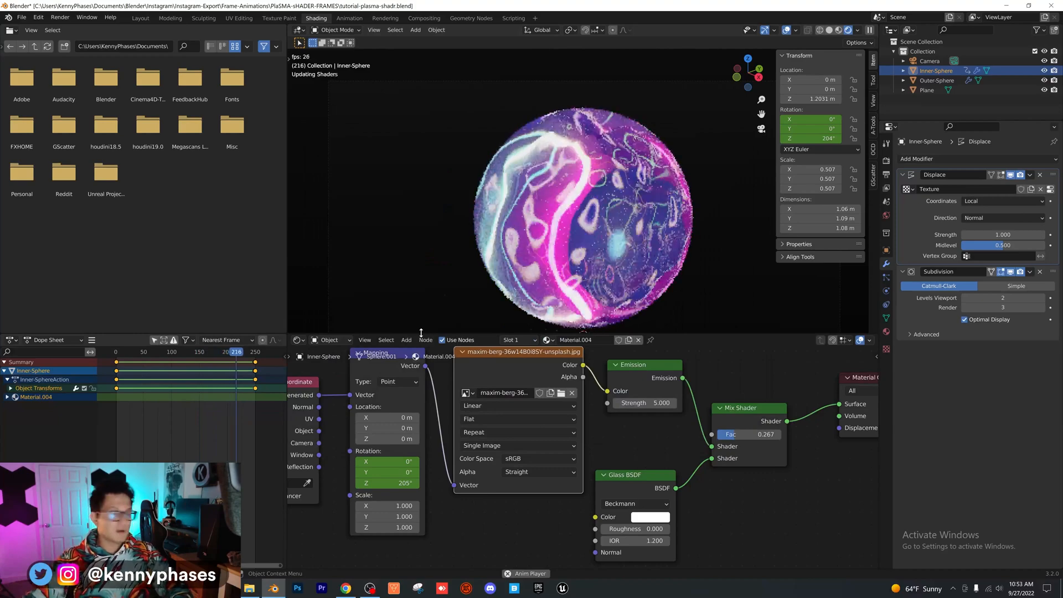
Try several images, load the green-gold squiggle picture, and preview the animation
{"action": "left_click", "coordinate": [550, 394]}
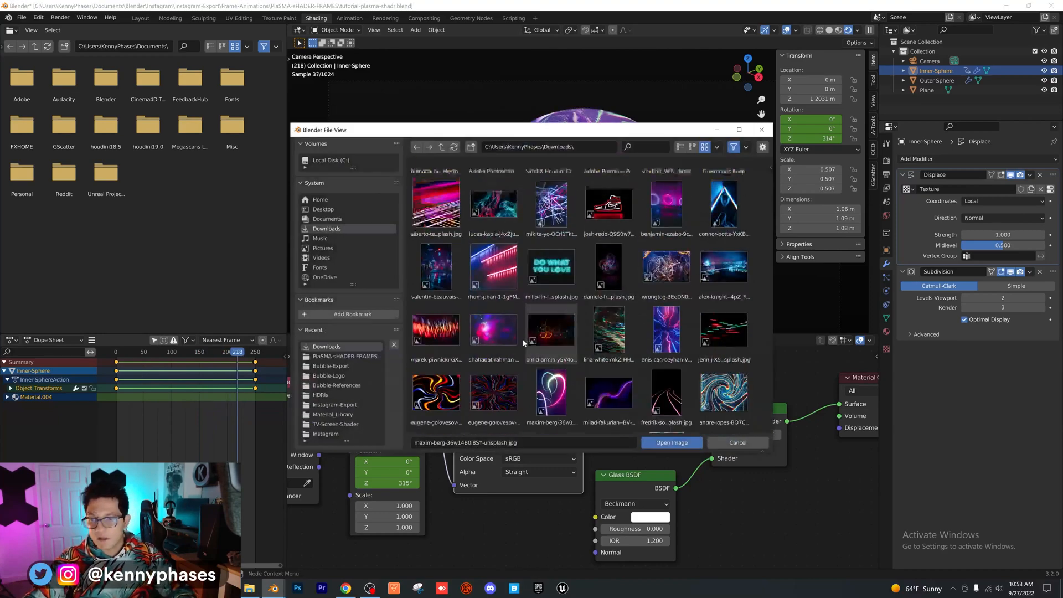
{"action": "left_click", "coordinate": [670, 442]}
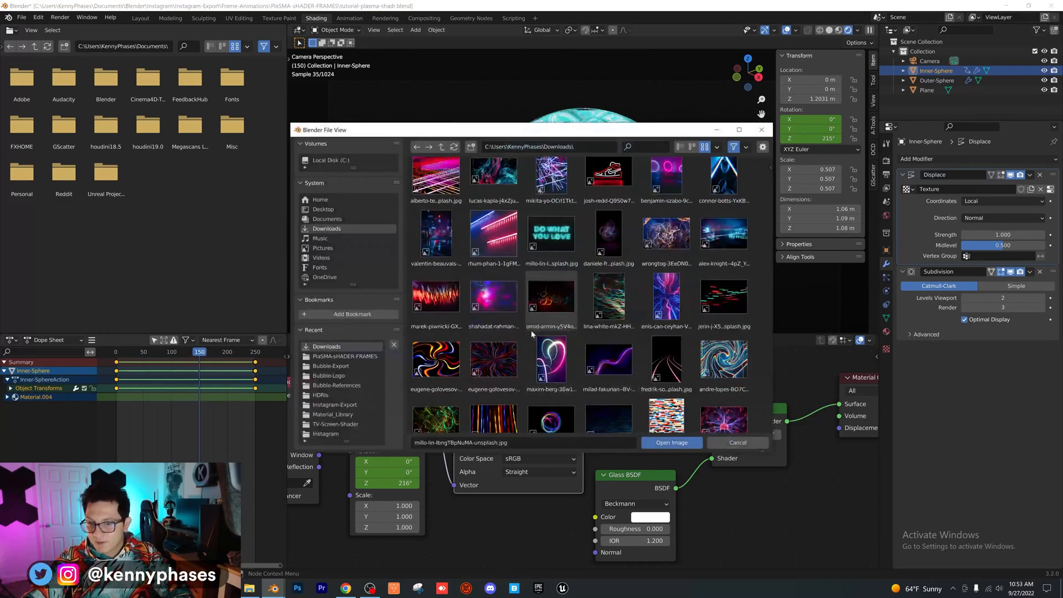
{"action": "left_click", "coordinate": [671, 442]}
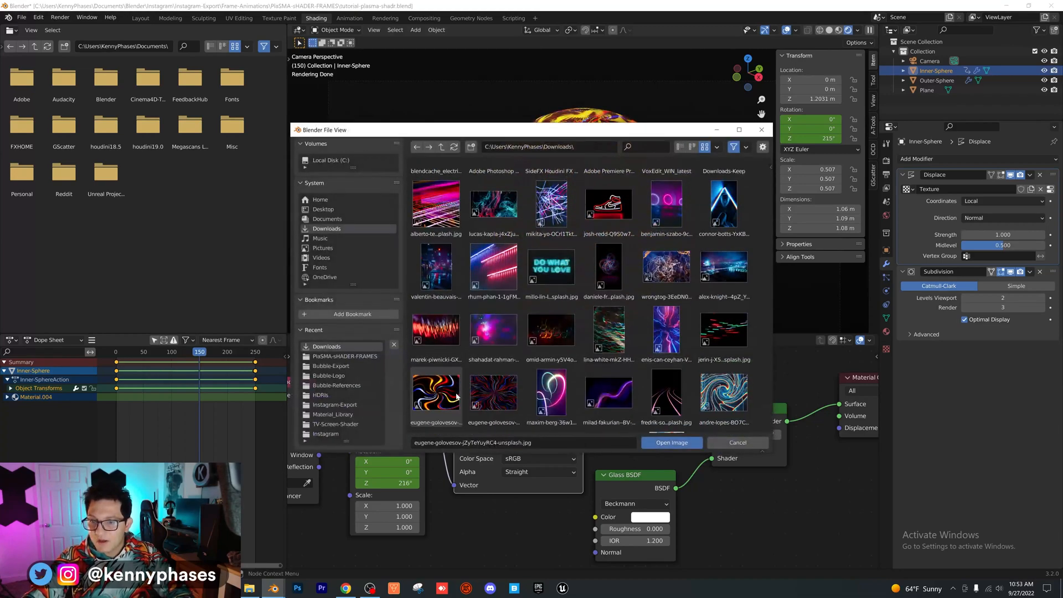
{"action": "left_click", "coordinate": [670, 442]}
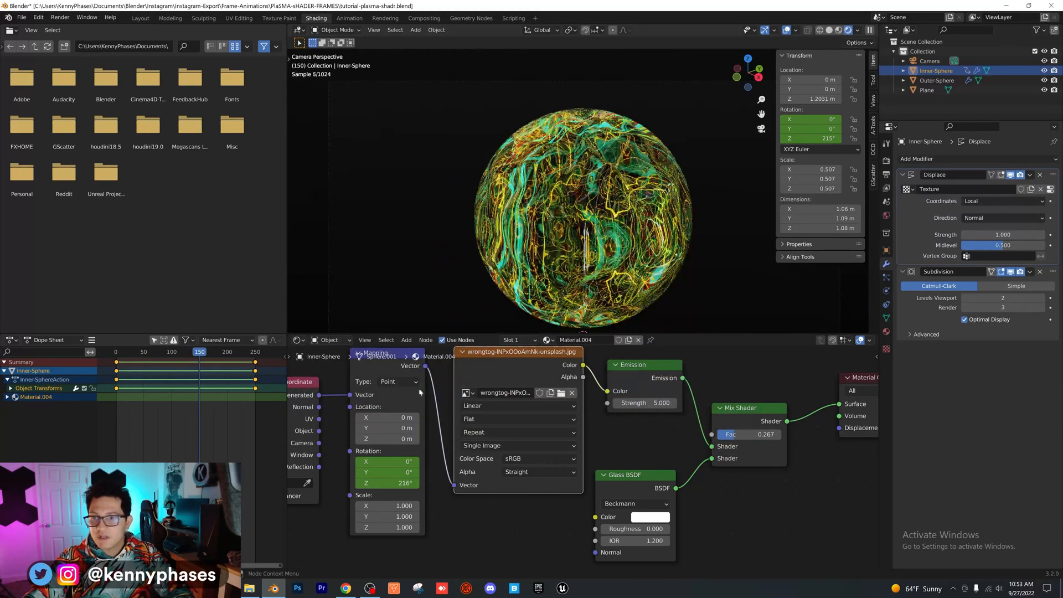
{"action": "key", "text": "space"}
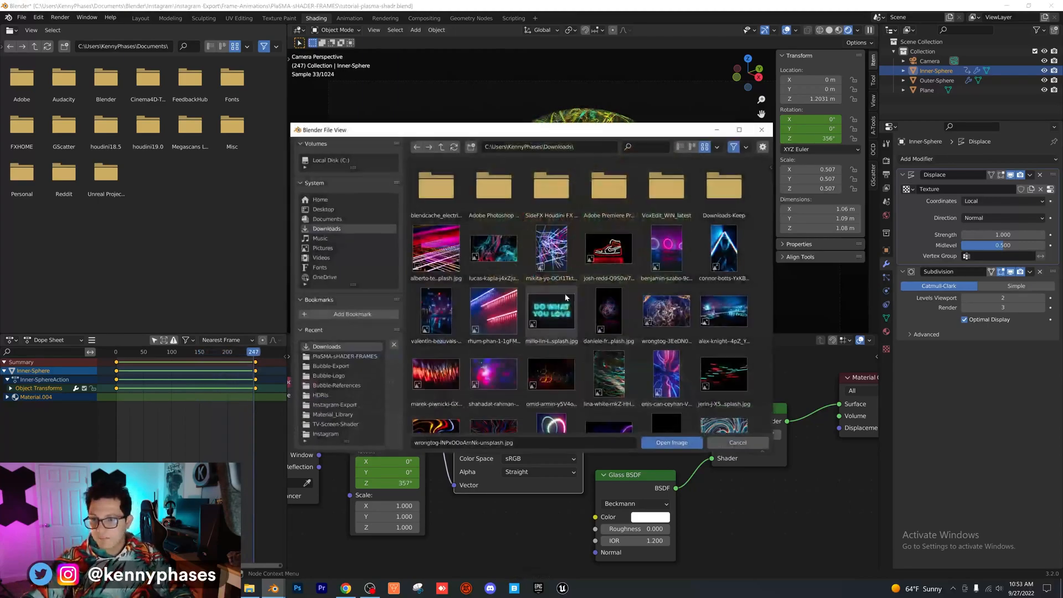
Replace the texture with the dark blue ripple-line image
{"action": "left_click", "coordinate": [670, 442]}
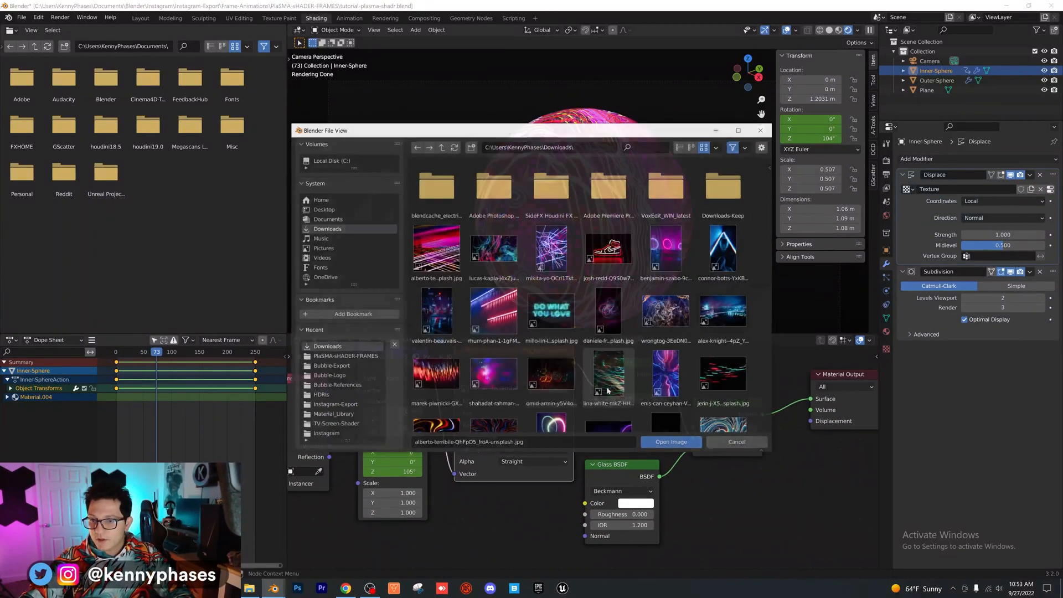
{"action": "scroll", "scroll_direction": "down", "scroll_amount": 3}
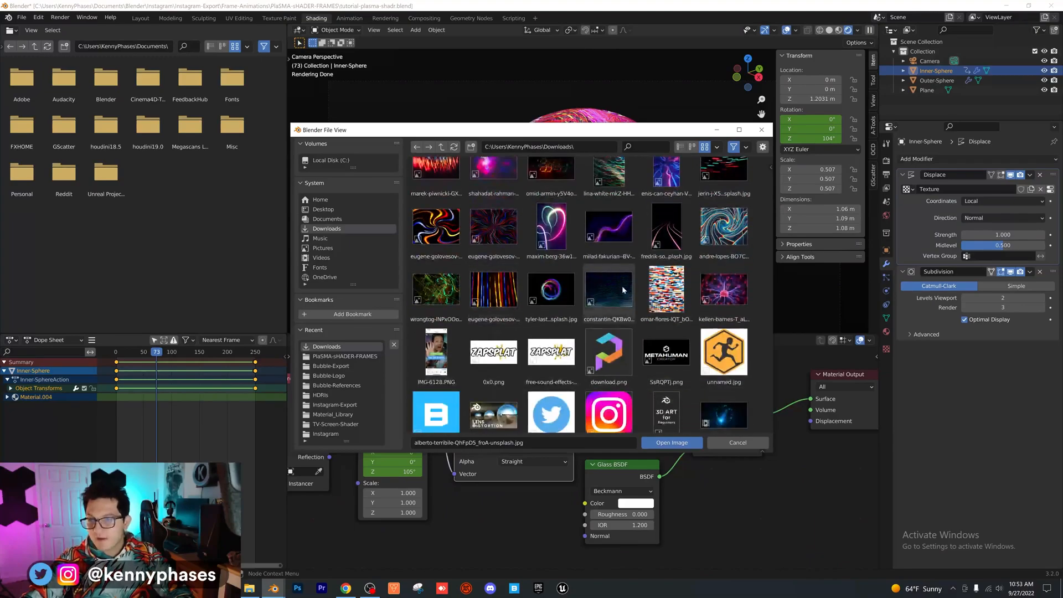
{"action": "left_click", "coordinate": [670, 442]}
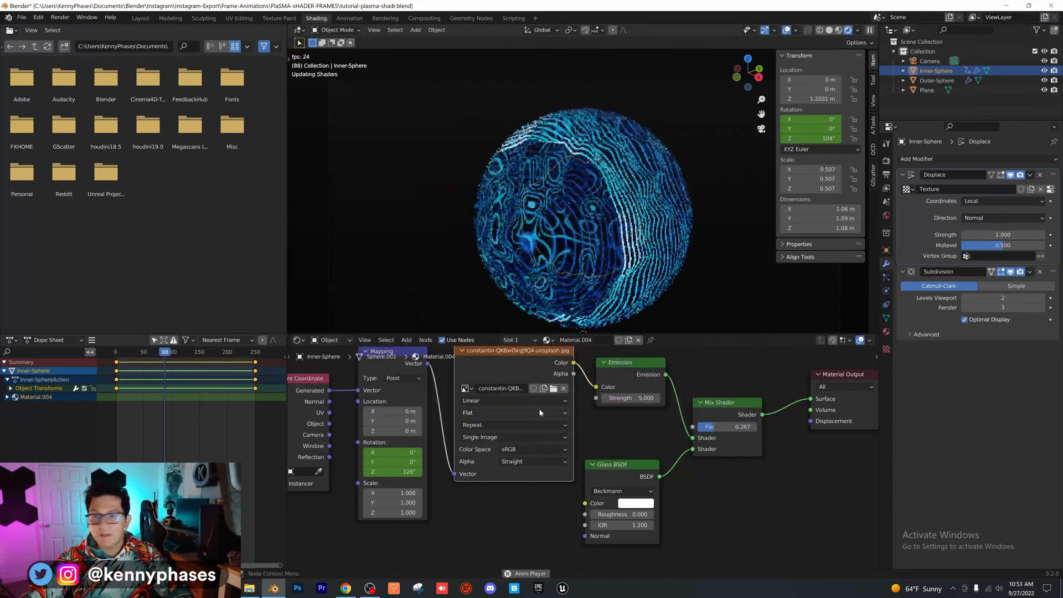
{"action": "left_click", "coordinate": [185, 351]}
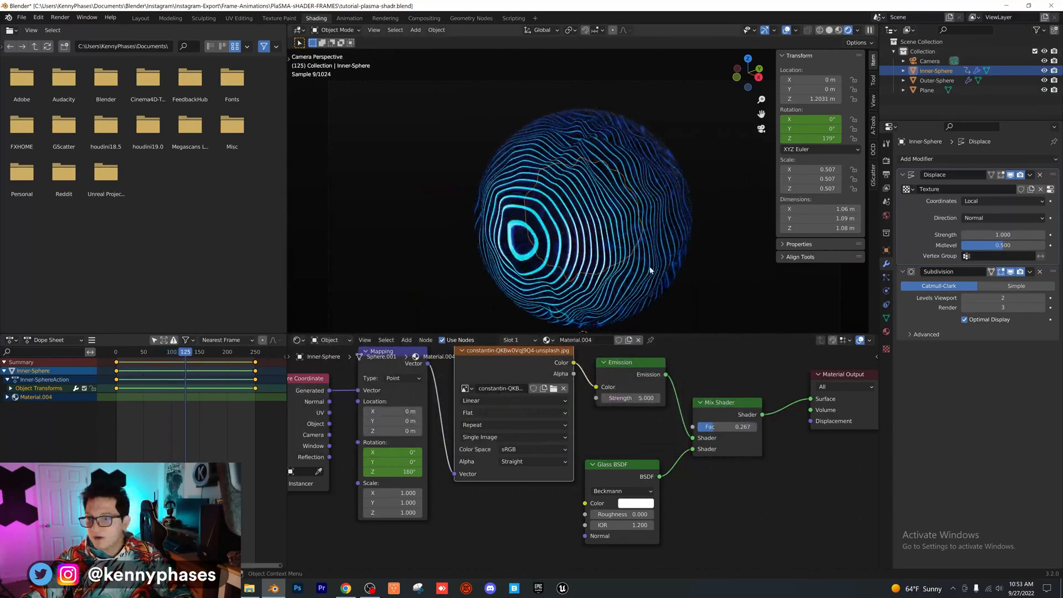